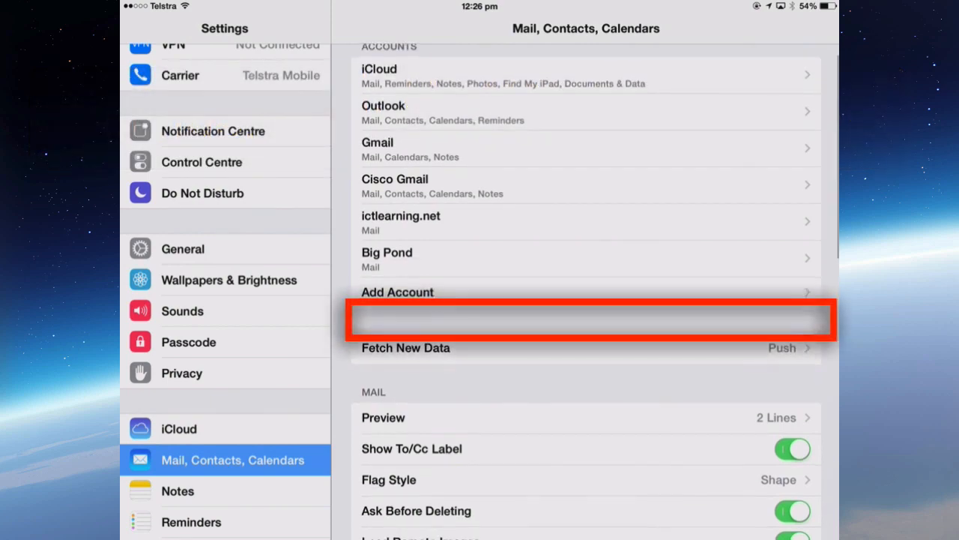
# Choose Add Account, then Google, to bring up an empty Gmail account form.
pyautogui.click(397, 291)
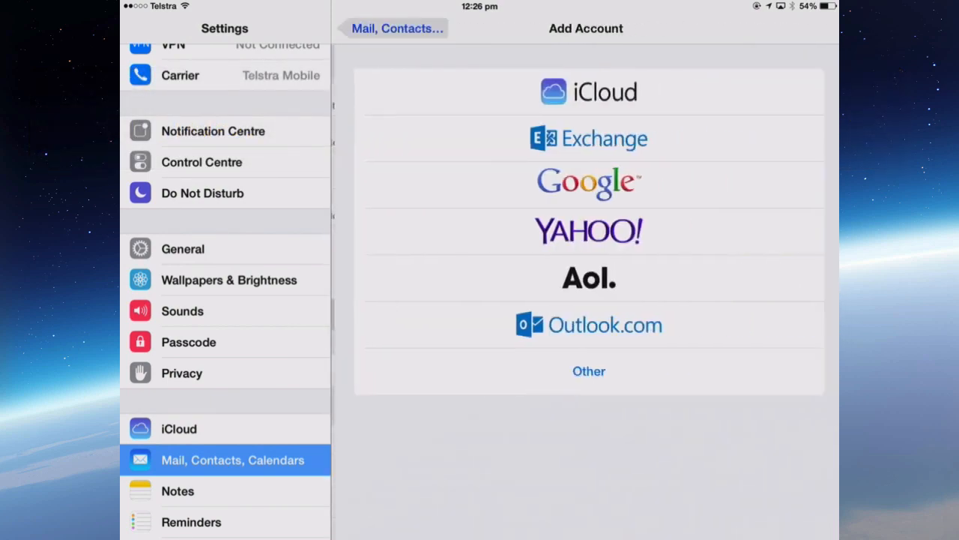
pyautogui.click(585, 183)
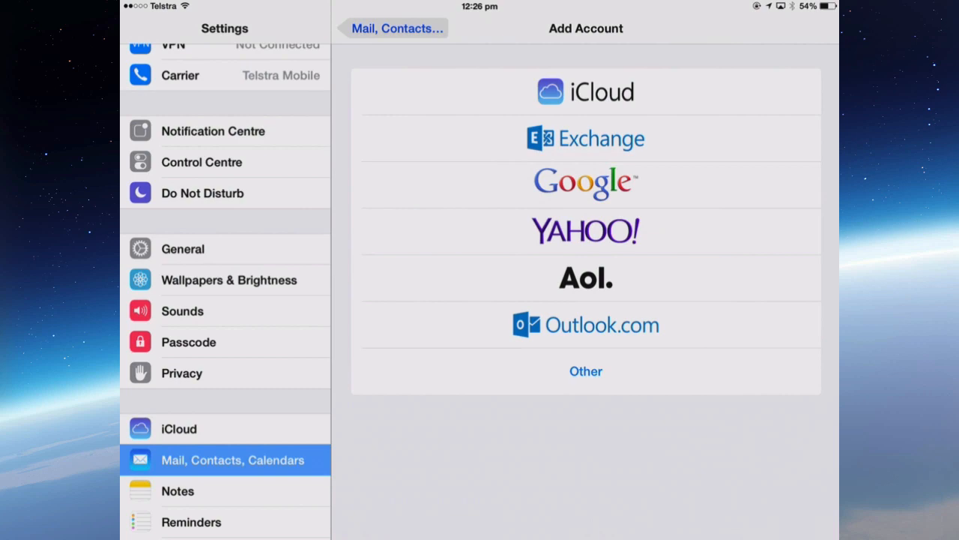
pyautogui.click(585, 180)
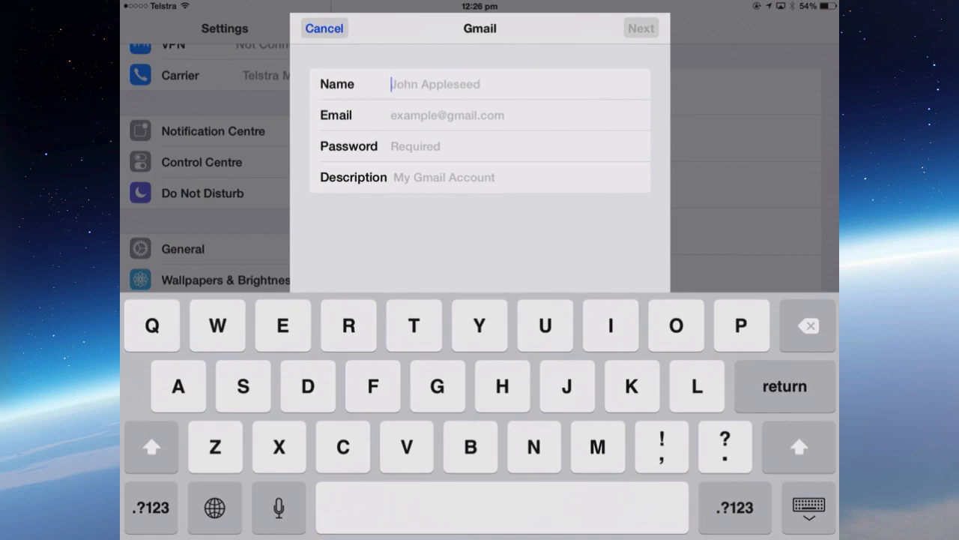
pyautogui.click(390, 84)
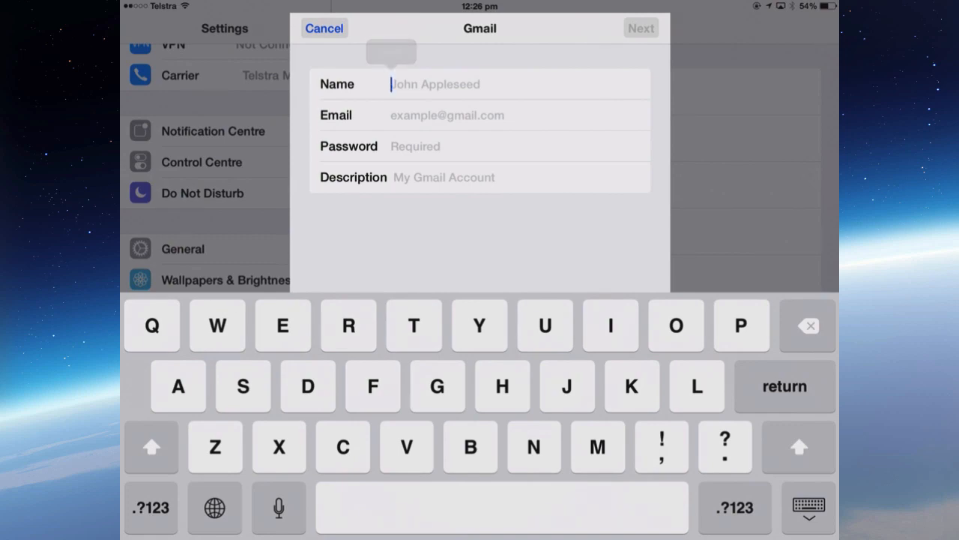
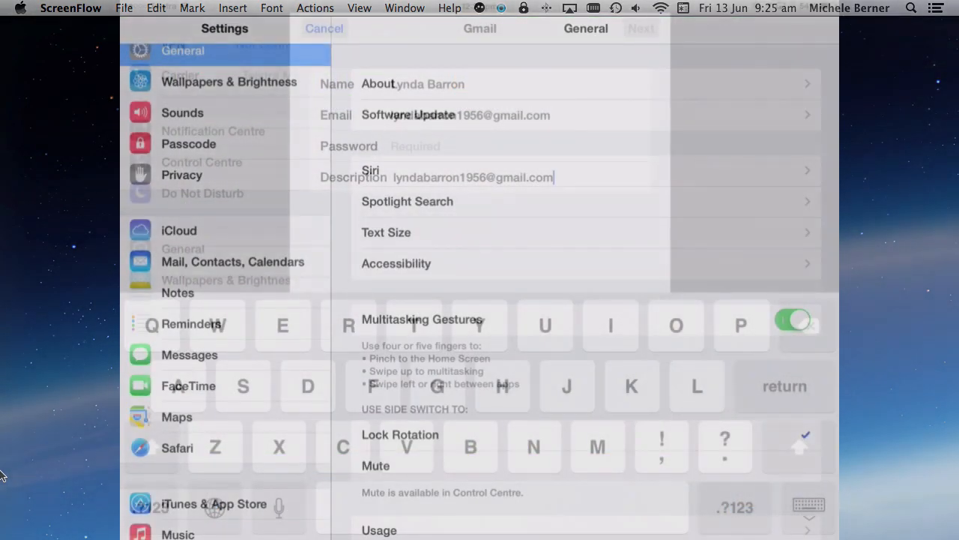
# Replace the auto-filled description with 'LyndaGmail'.
pyautogui.click(233, 262)
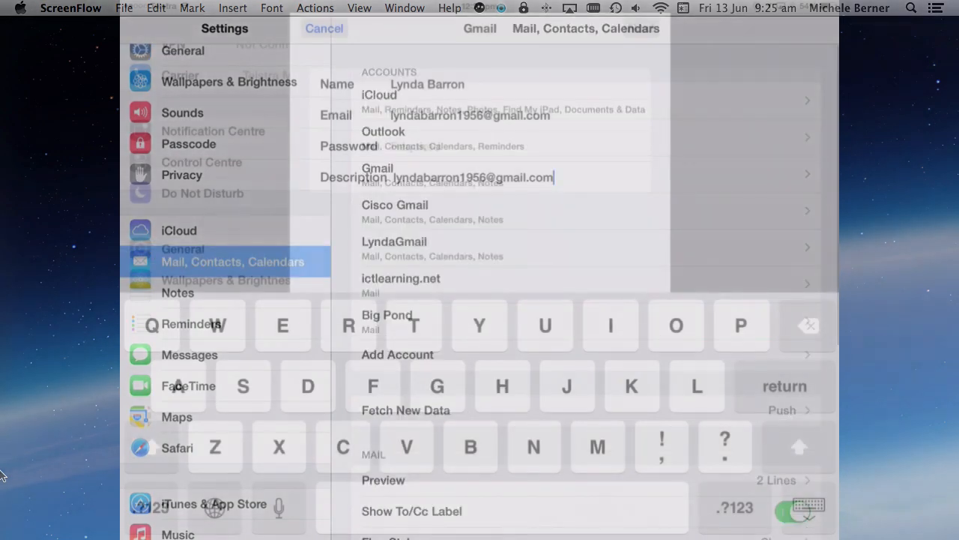
pyautogui.press('backspace')
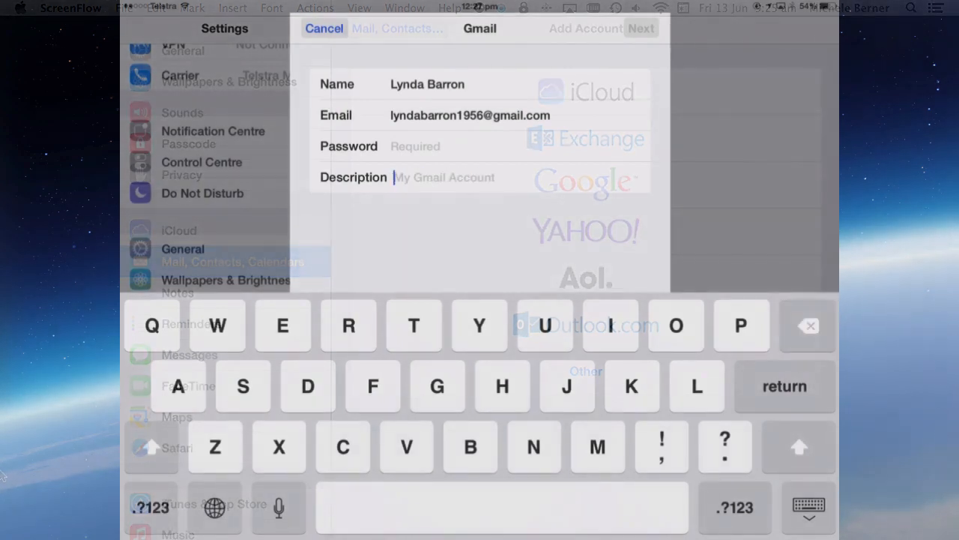
pyautogui.write('Lynda')
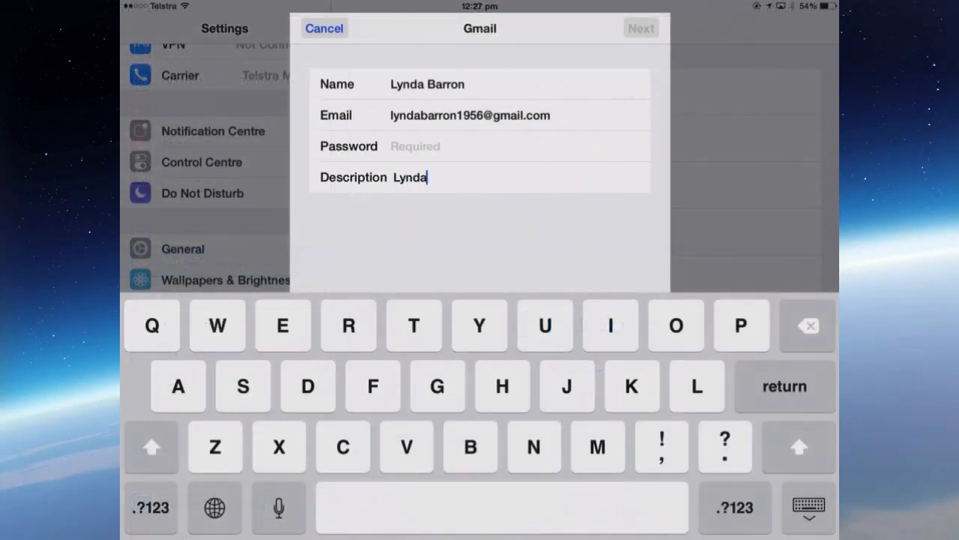
pyautogui.write('Gmail')
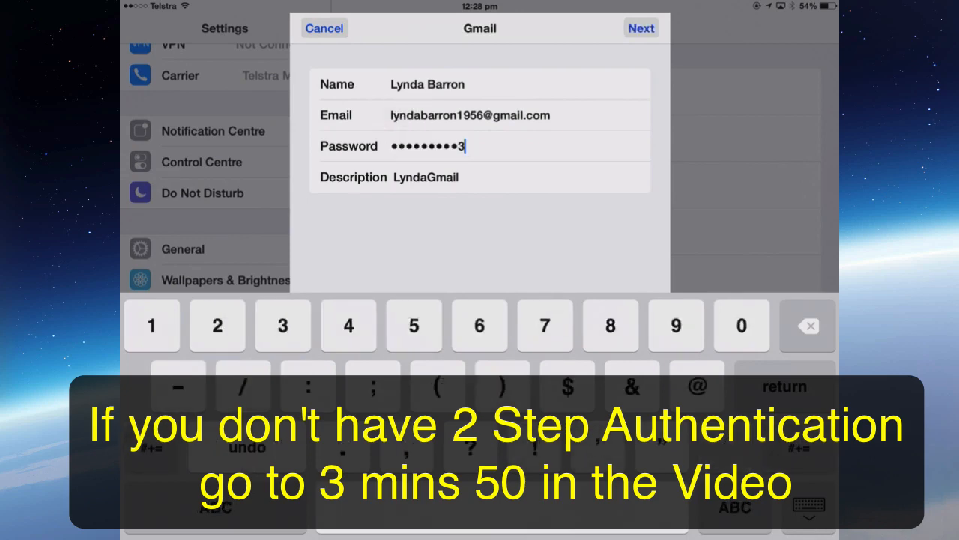
# Submit the completed Gmail account form with Next.
pyautogui.click(641, 28)
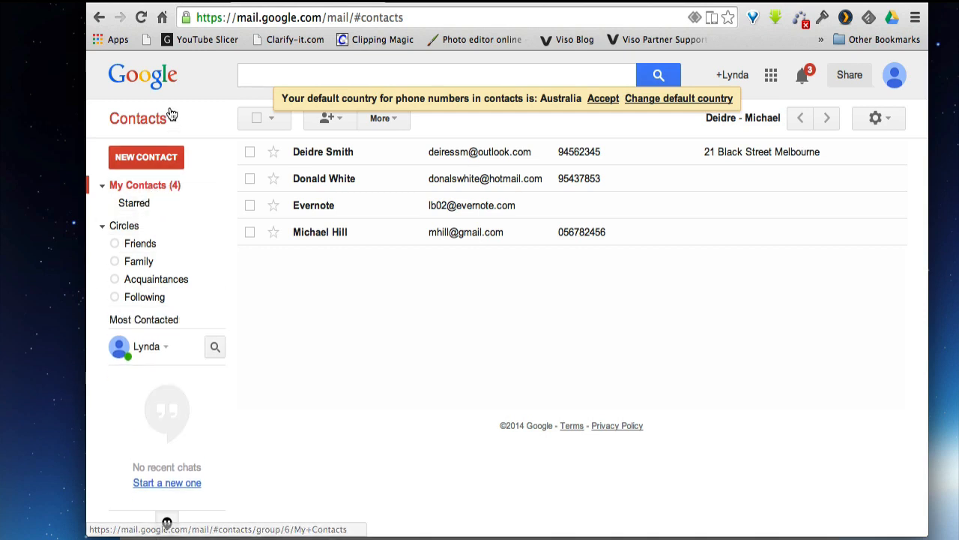
# Switch from Contacts to Gmail and back, then open Google Account settings from the profile menu.
pyautogui.click(139, 119)
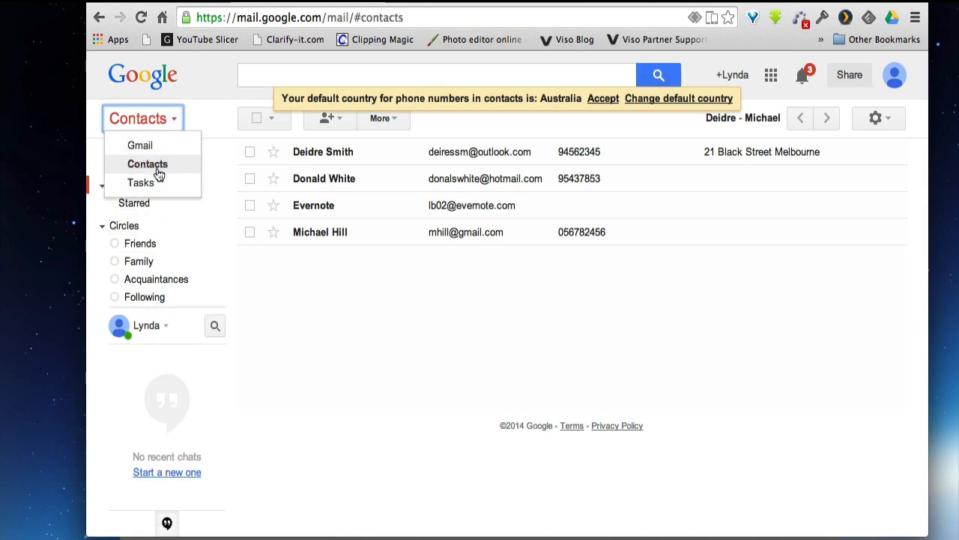
pyautogui.moveTo(141, 145)
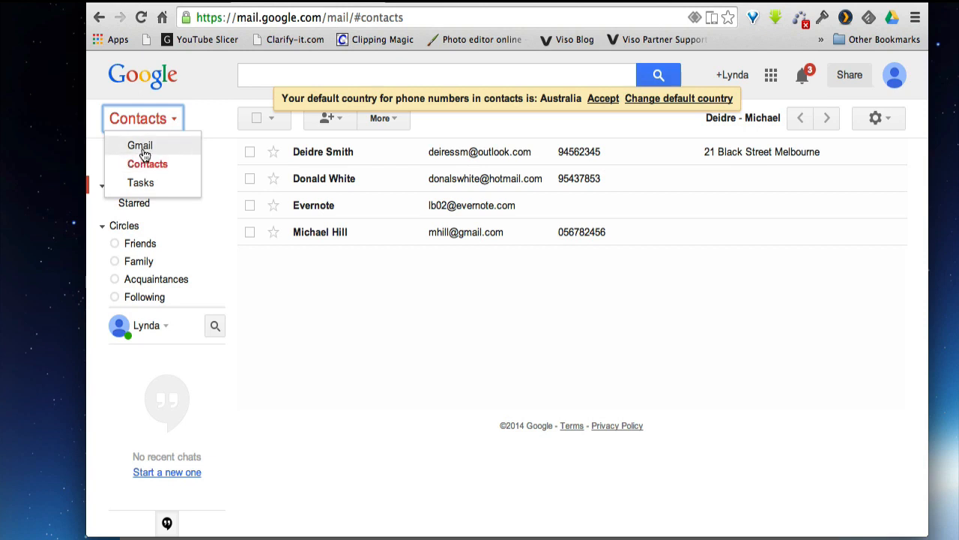
pyautogui.click(140, 145)
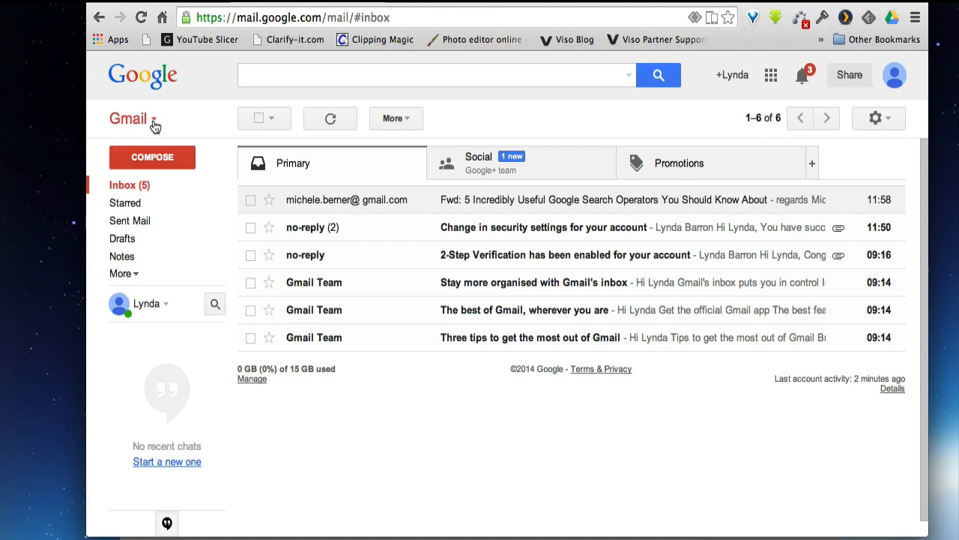
pyautogui.click(154, 118)
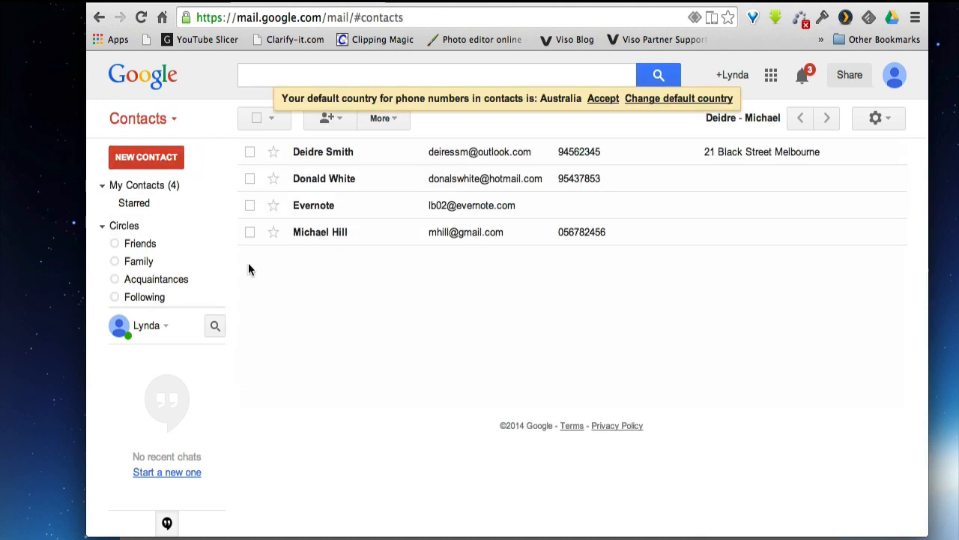
pyautogui.moveTo(389, 285)
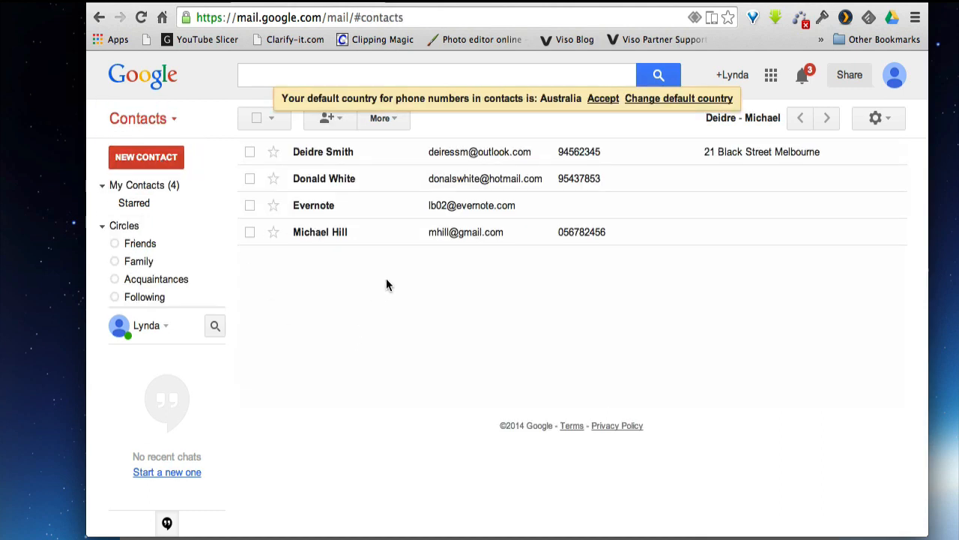
pyautogui.moveTo(671, 348)
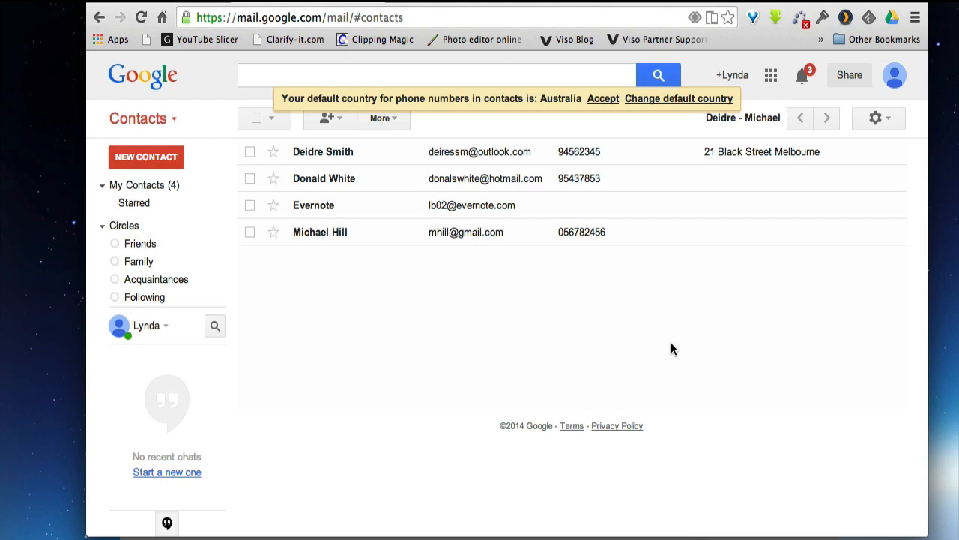
pyautogui.moveTo(727, 323)
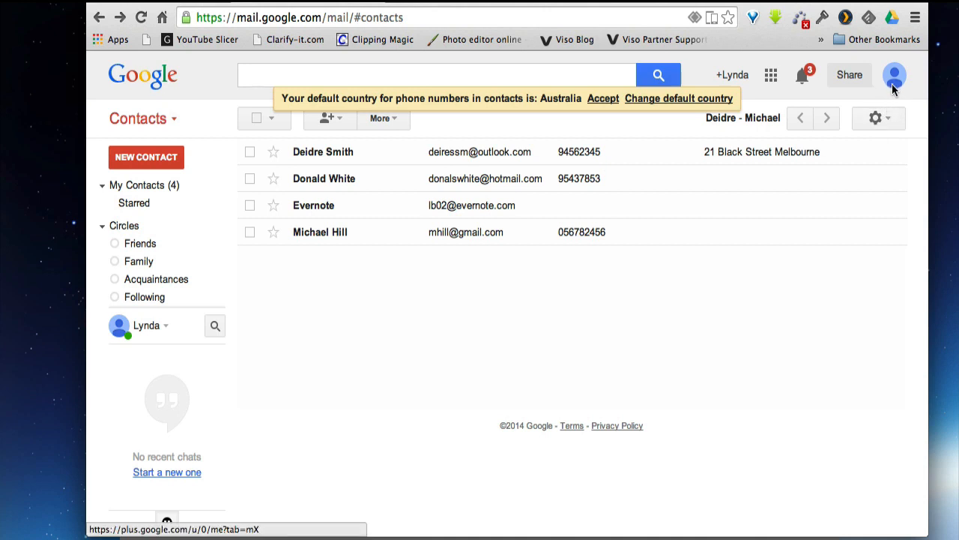
pyautogui.click(895, 74)
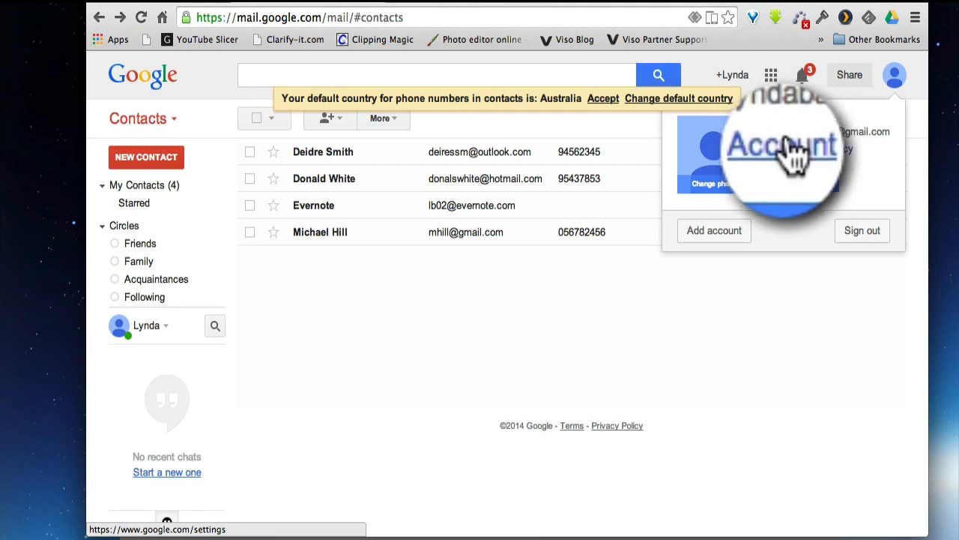
pyautogui.click(783, 146)
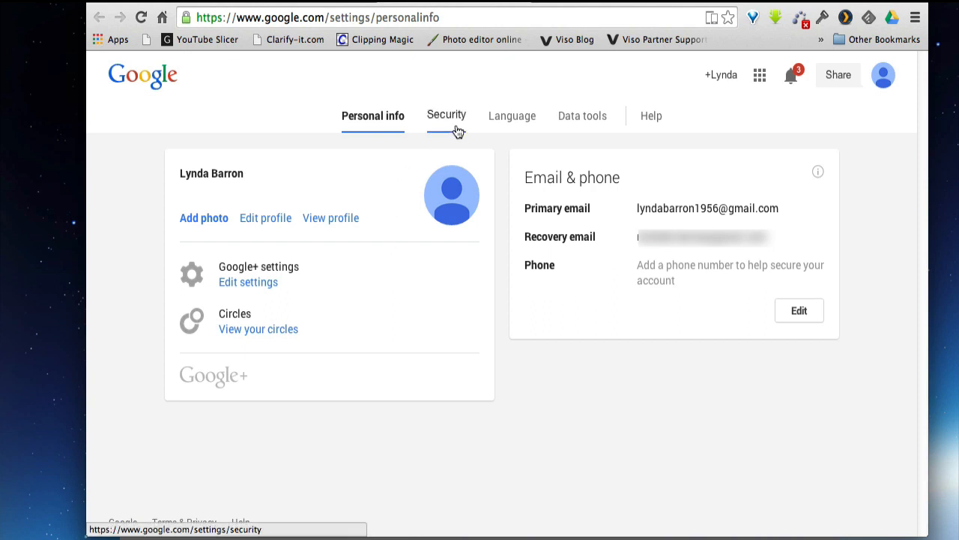
# Open the Security tab of Google Account settings.
pyautogui.click(446, 115)
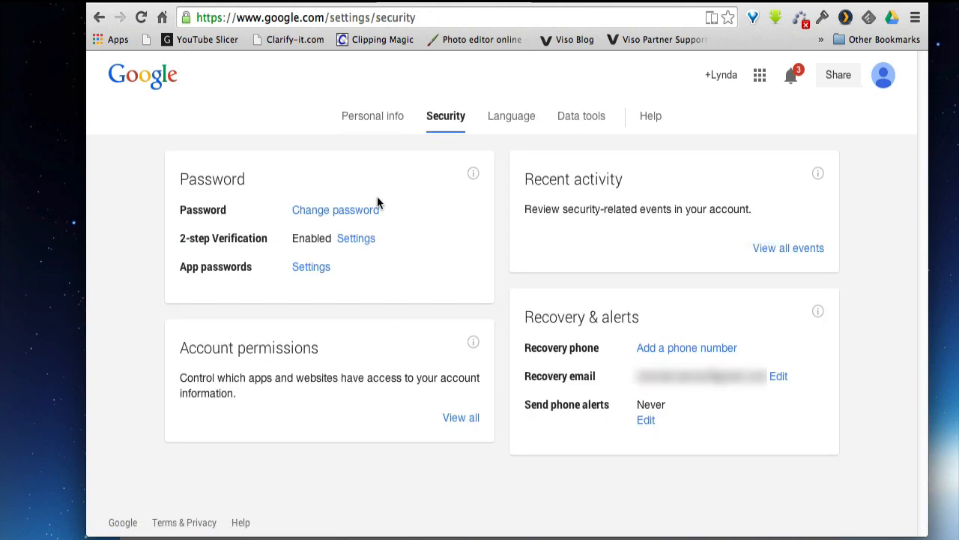
pyautogui.moveTo(233, 244)
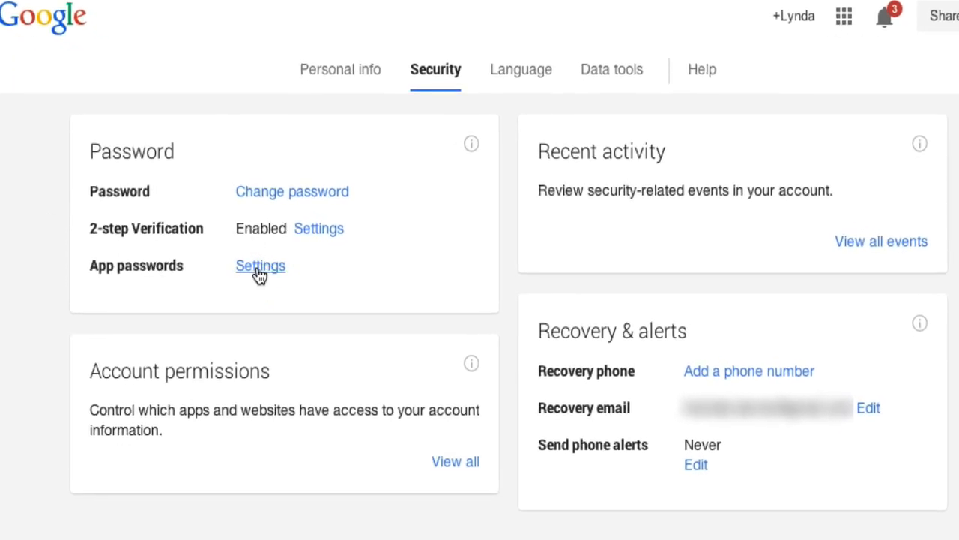
pyautogui.moveTo(298, 293)
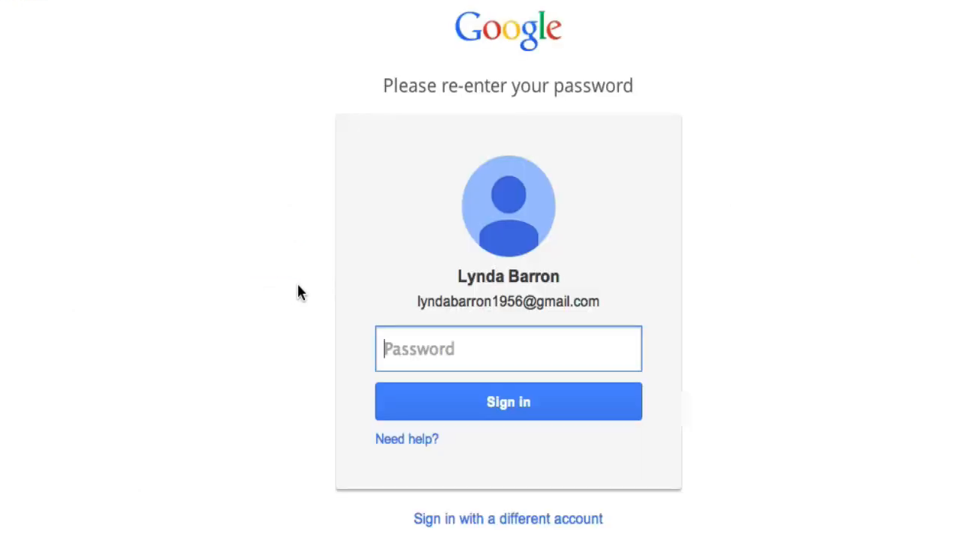
# Re-enter the password and generate a Mail app password named 'Mail on my iPad'.
pyautogui.write('••')
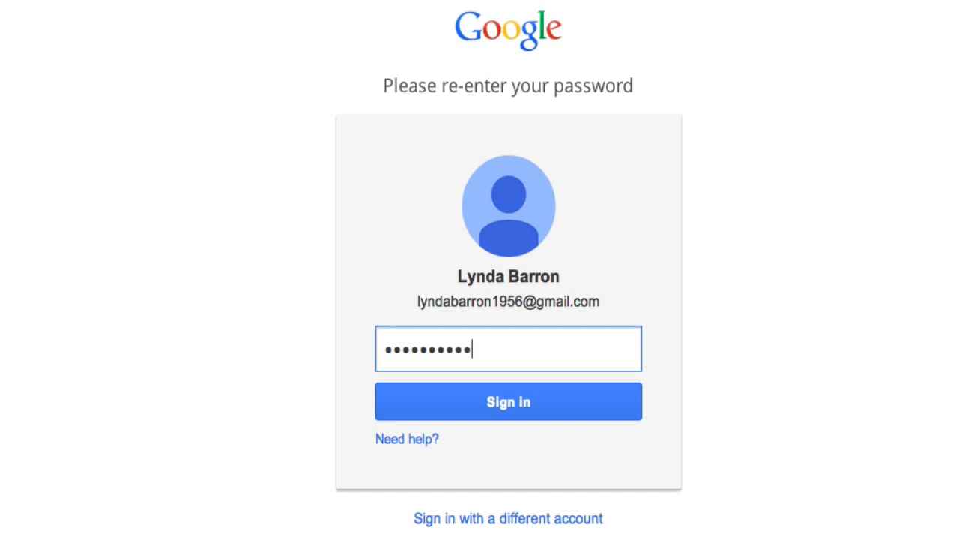
pyautogui.click(508, 400)
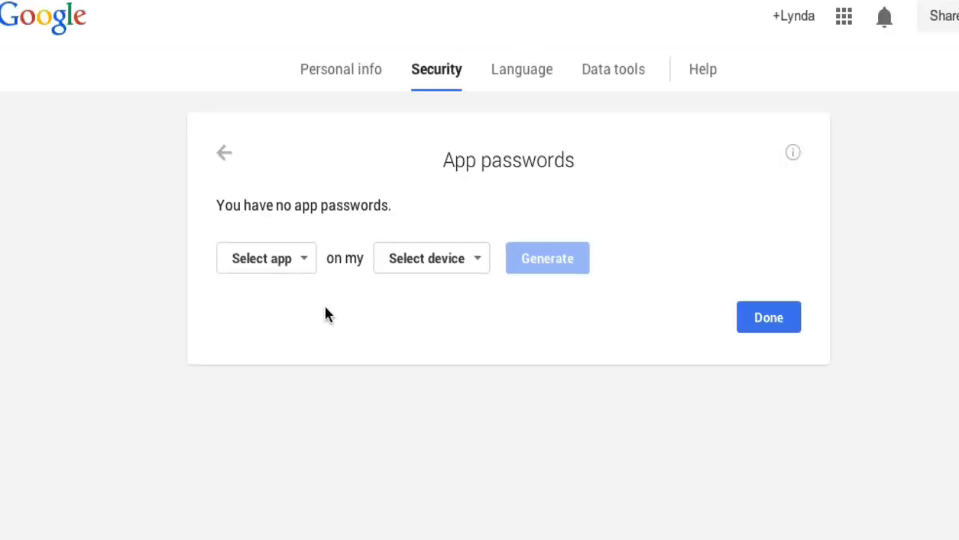
pyautogui.click(266, 258)
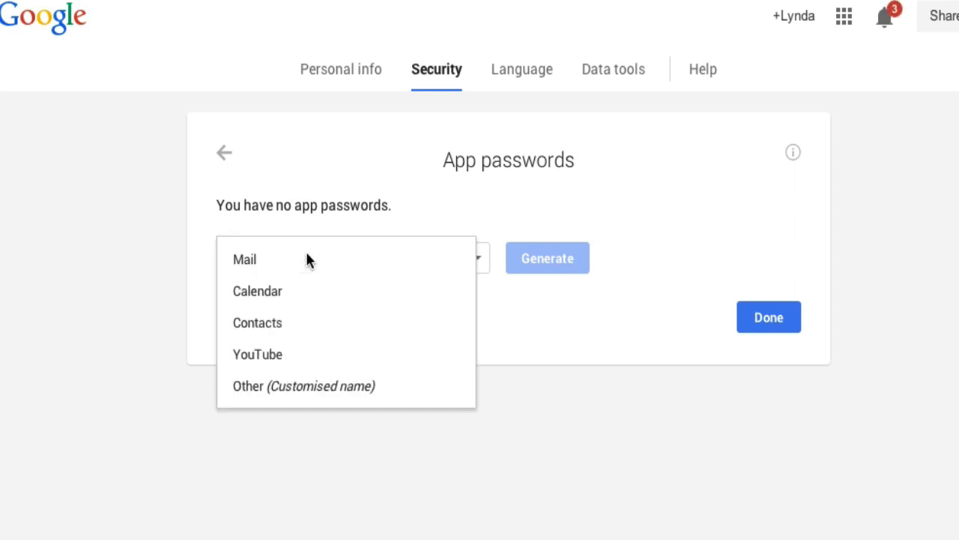
pyautogui.moveTo(245, 260)
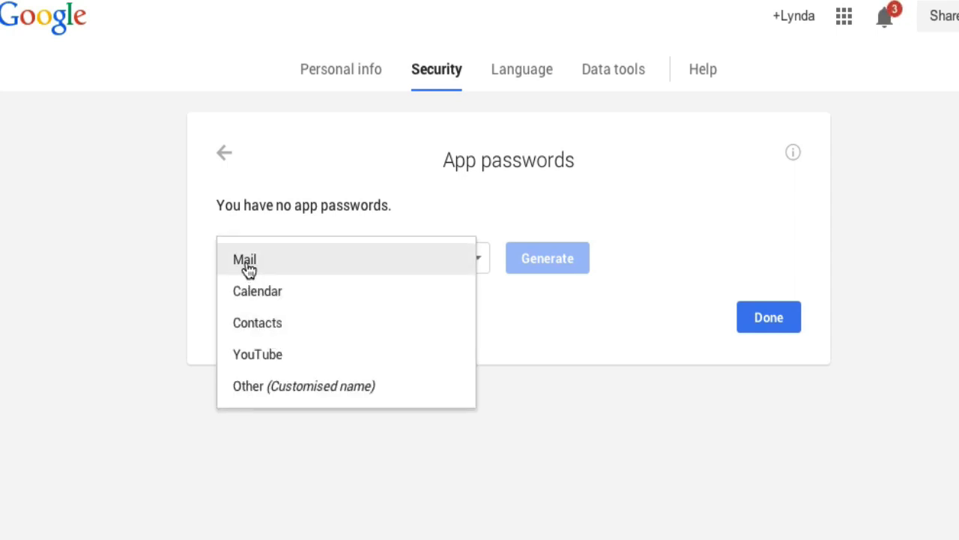
pyautogui.click(259, 258)
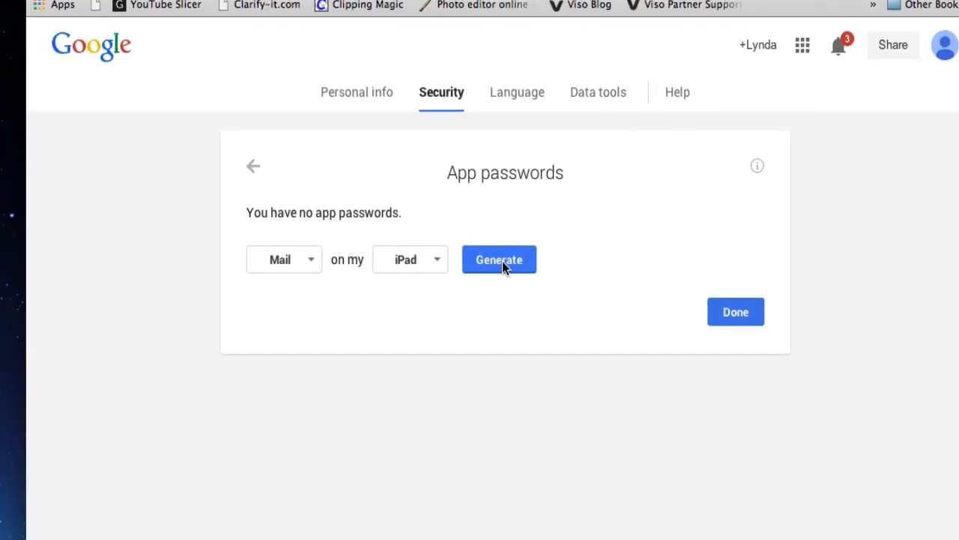
pyautogui.click(499, 260)
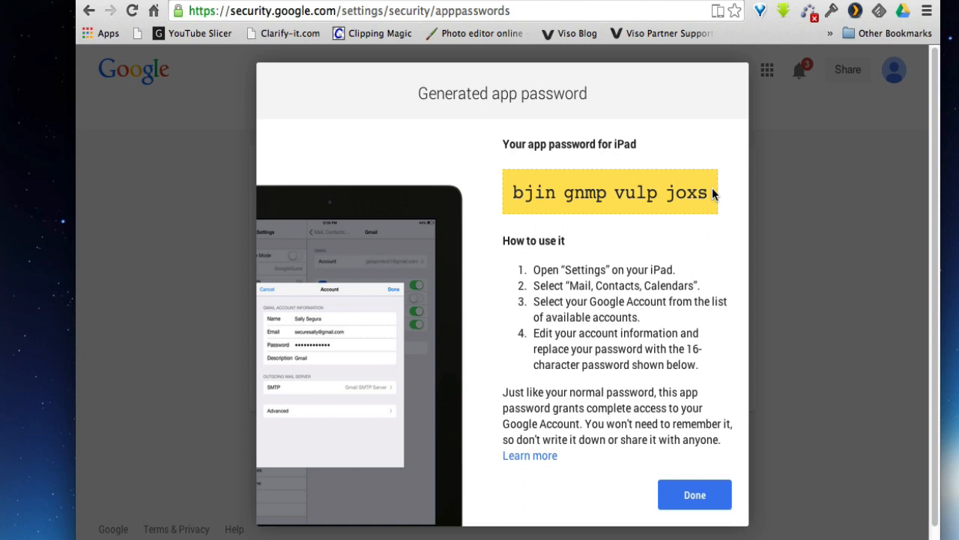
pyautogui.click(694, 494)
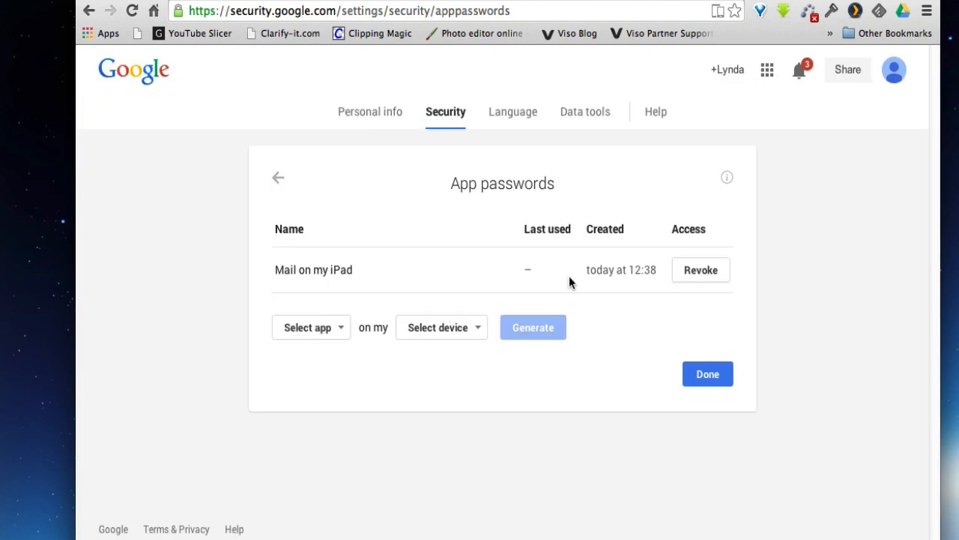
pyautogui.moveTo(700, 270)
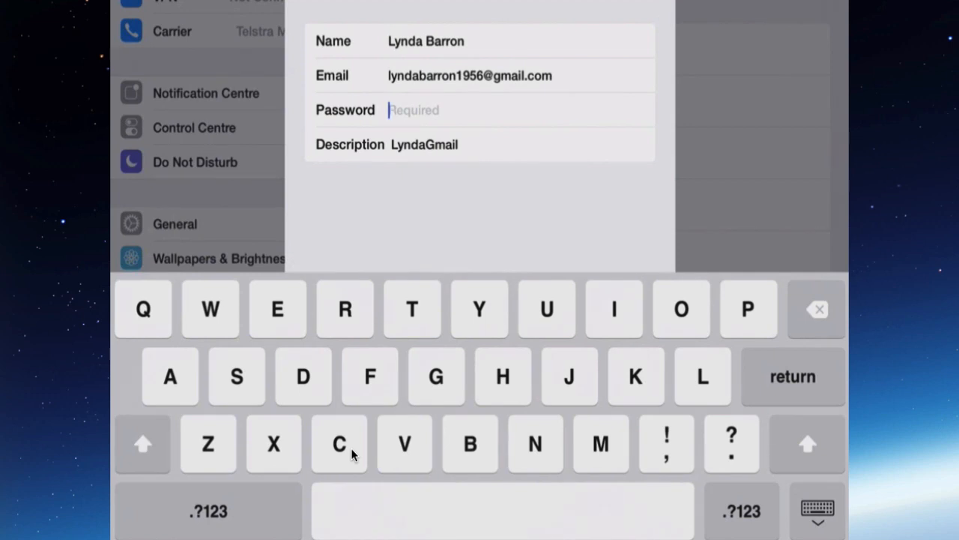
# Type the generated app password into the LyndaGmail account's password field.
pyautogui.write('password')
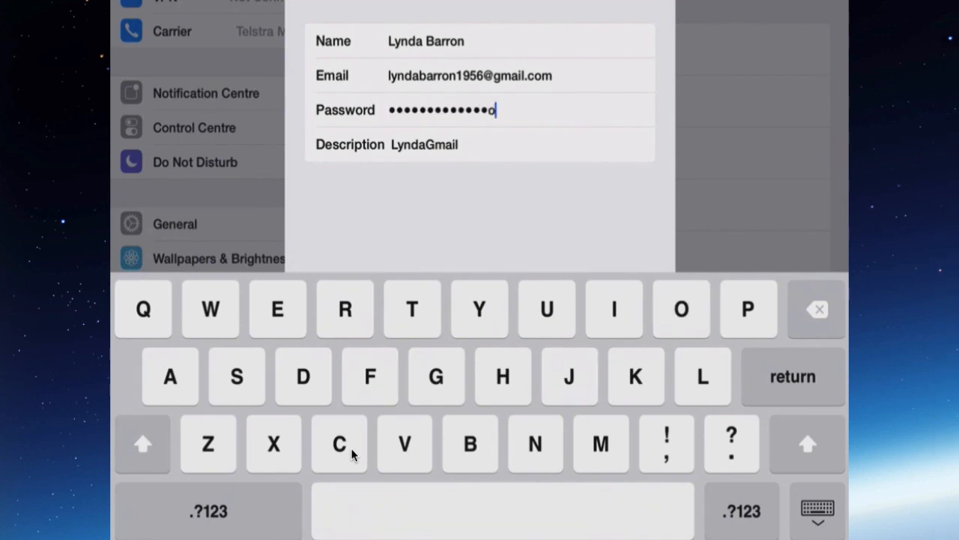
pyautogui.write('s')
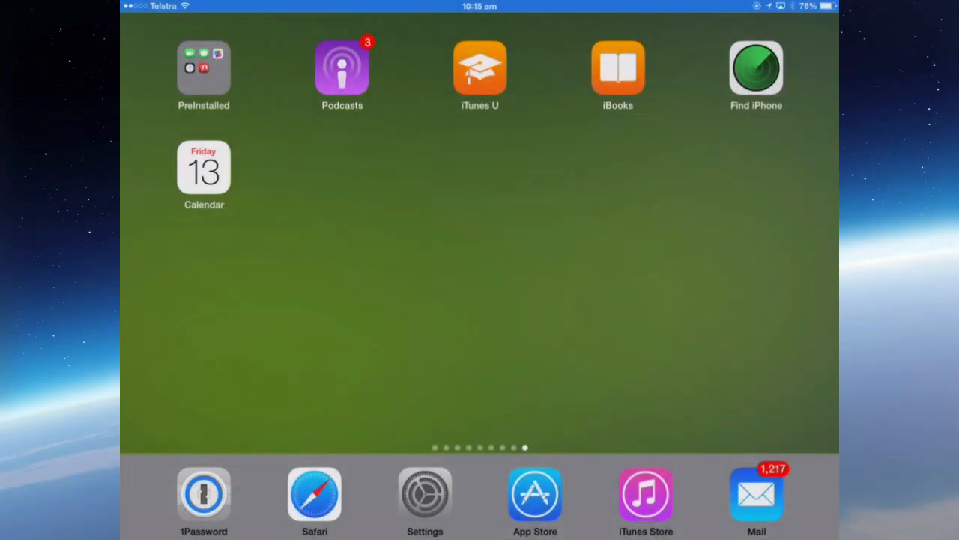
# Set the LyndaGmail calendar as Default Calendar under Mail, Contacts, Calendars.
pyautogui.click(425, 493)
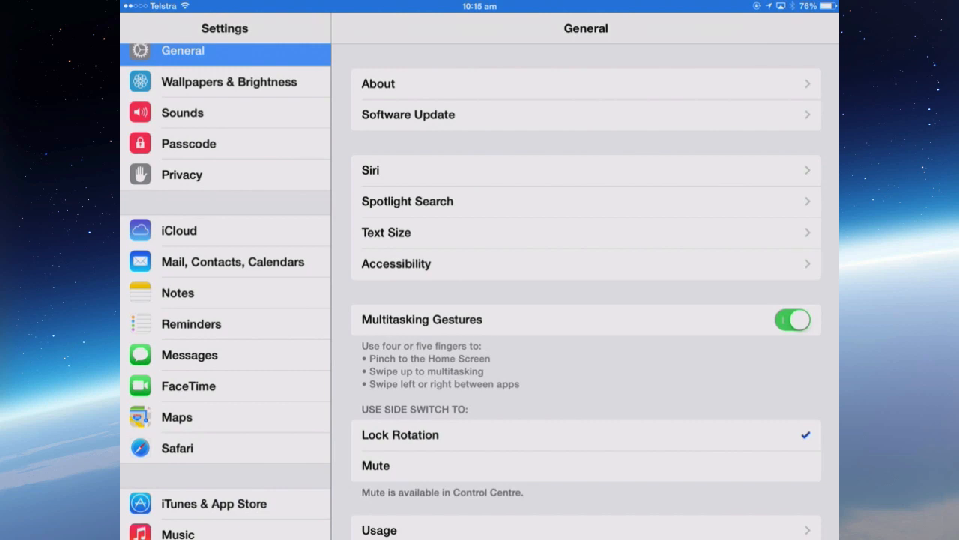
pyautogui.click(232, 261)
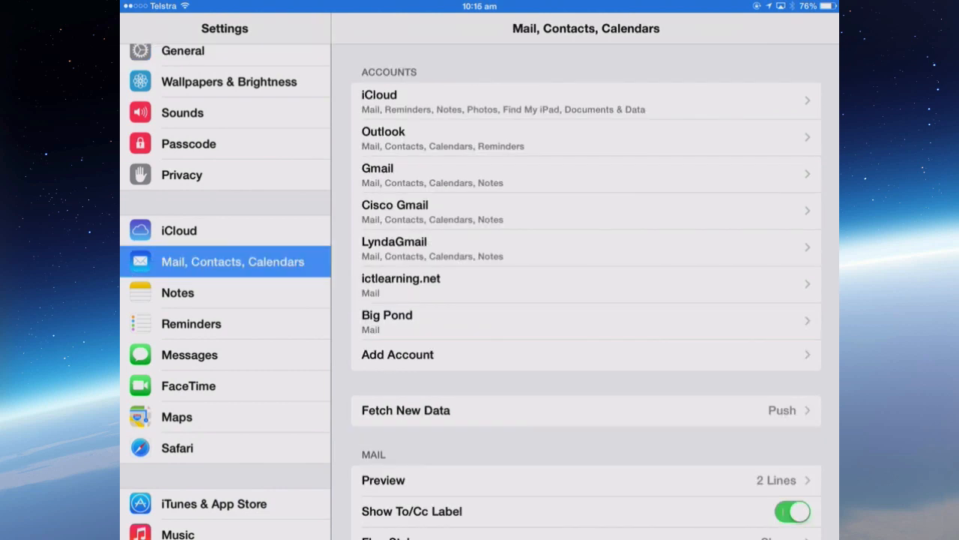
pyautogui.scroll(-3)
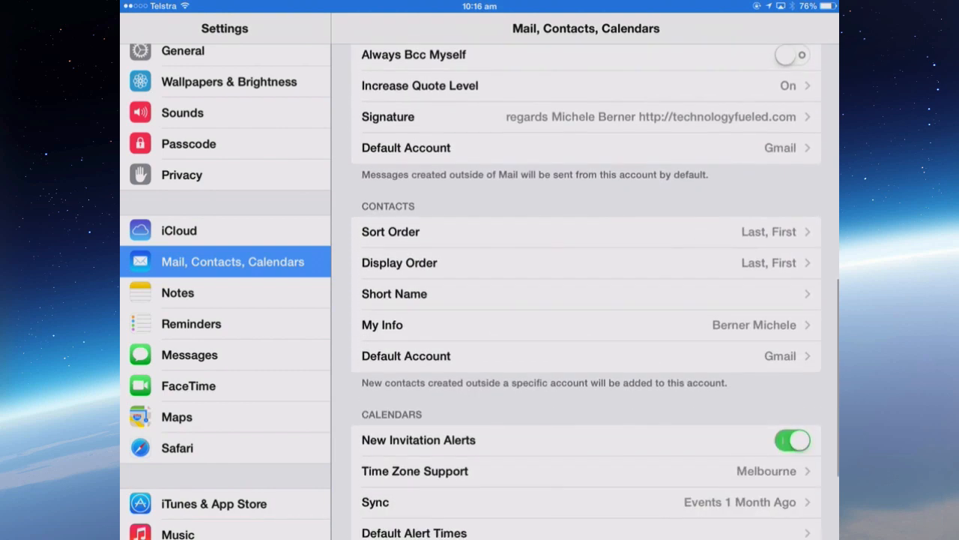
pyautogui.scroll(-3)
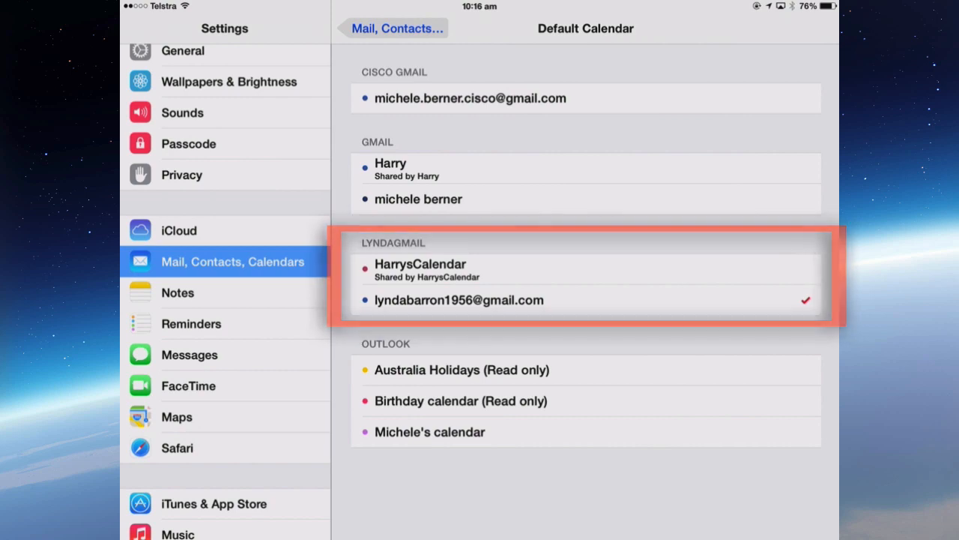
pyautogui.click(392, 28)
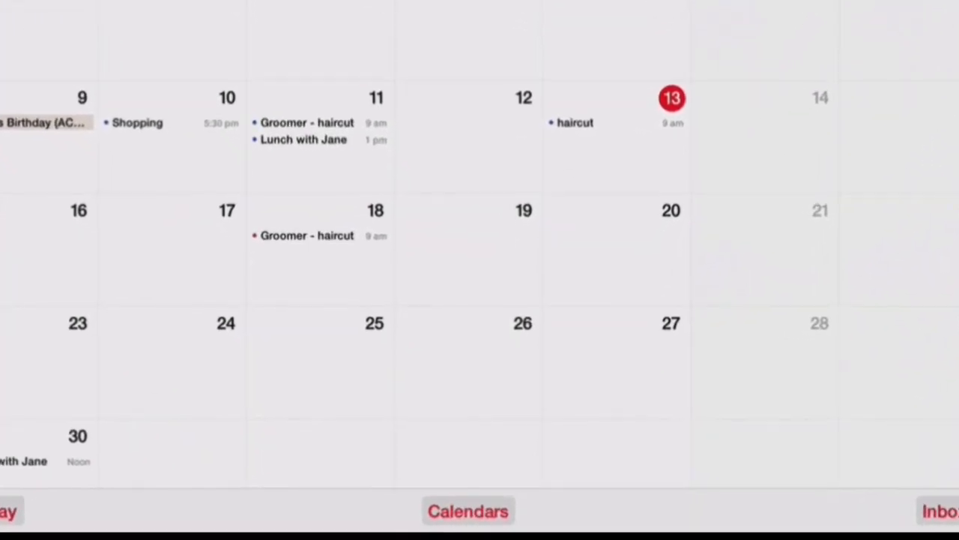
# Show all calendars in the Calendar app's calendar list.
pyautogui.click(467, 510)
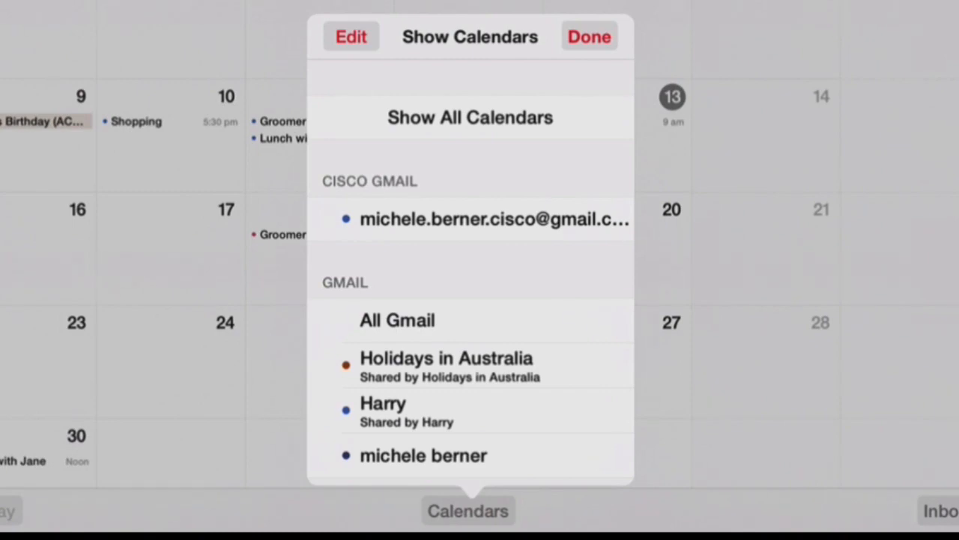
pyautogui.click(470, 116)
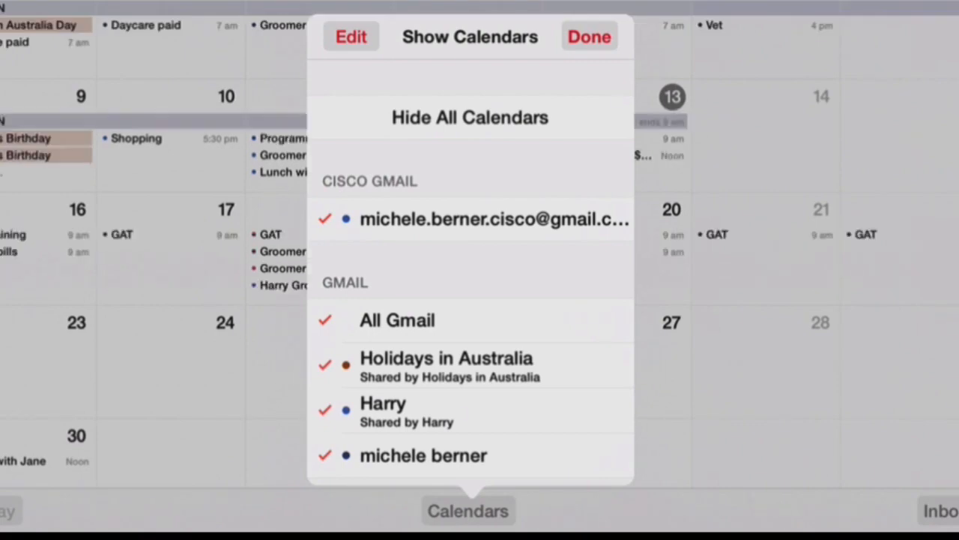
pyautogui.scroll(-3)
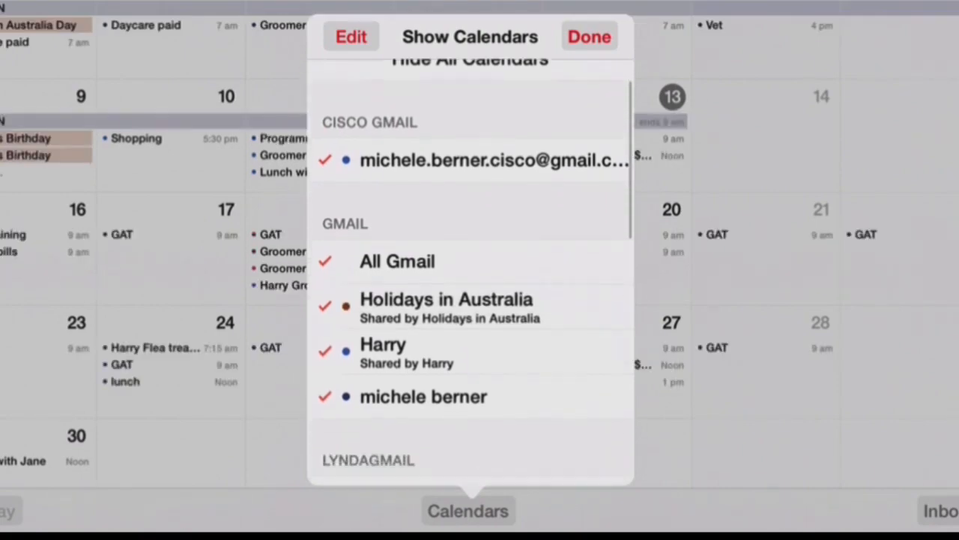
pyautogui.scroll(-3)
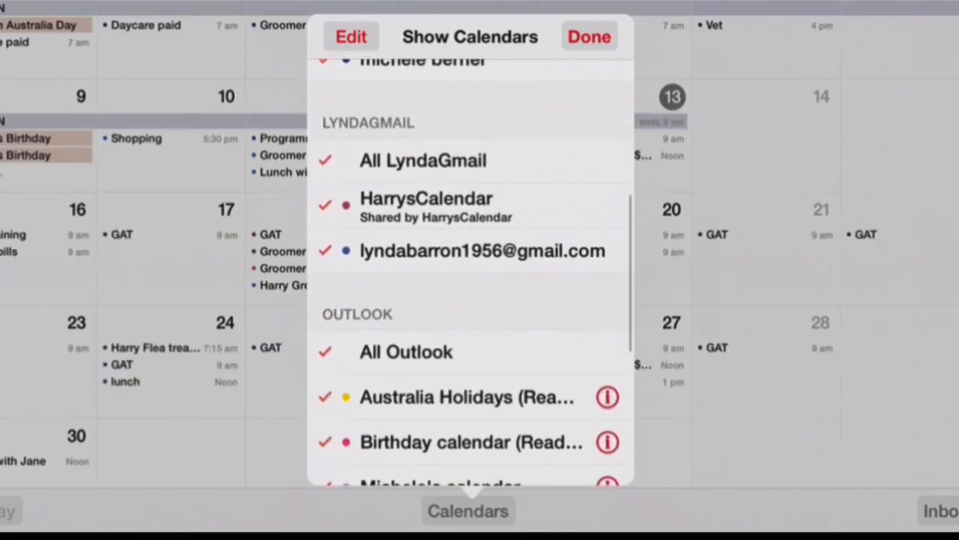
pyautogui.click(589, 36)
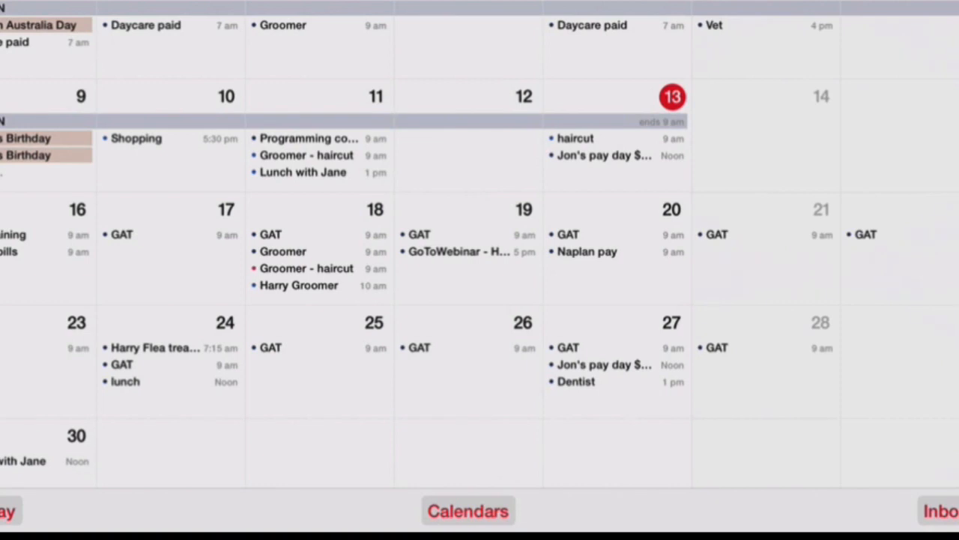
# Hide all calendars except the LyndaGmail calendar and HarrysCalendar.
pyautogui.click(467, 510)
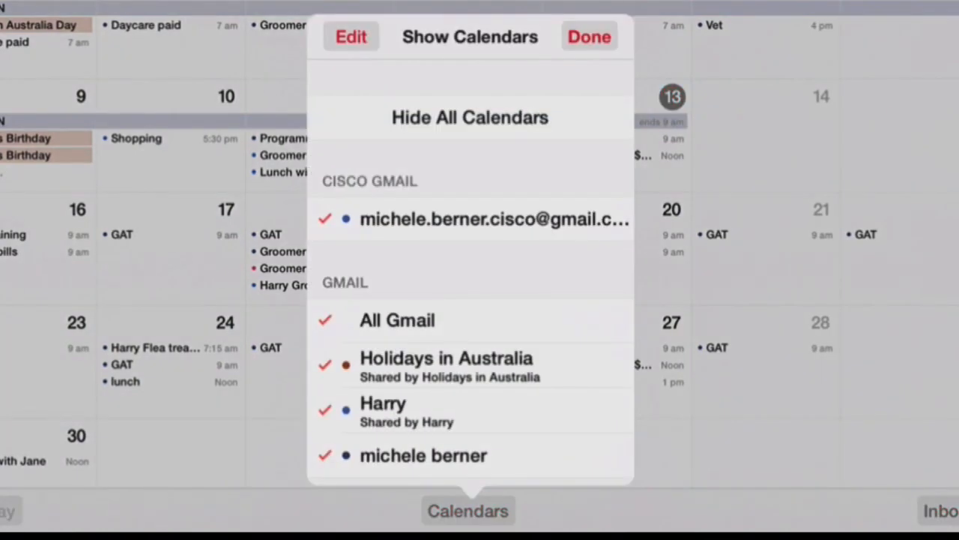
pyautogui.click(470, 117)
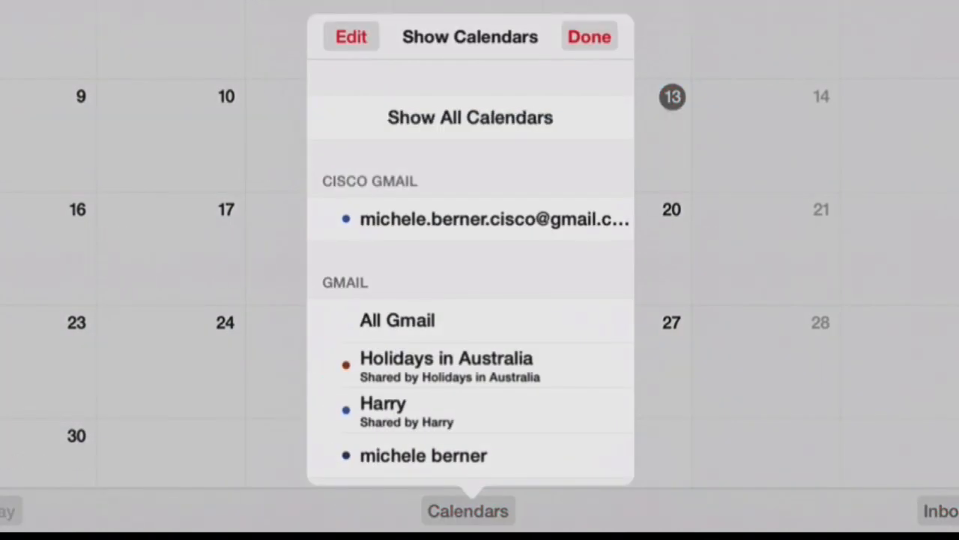
pyautogui.scroll(-3)
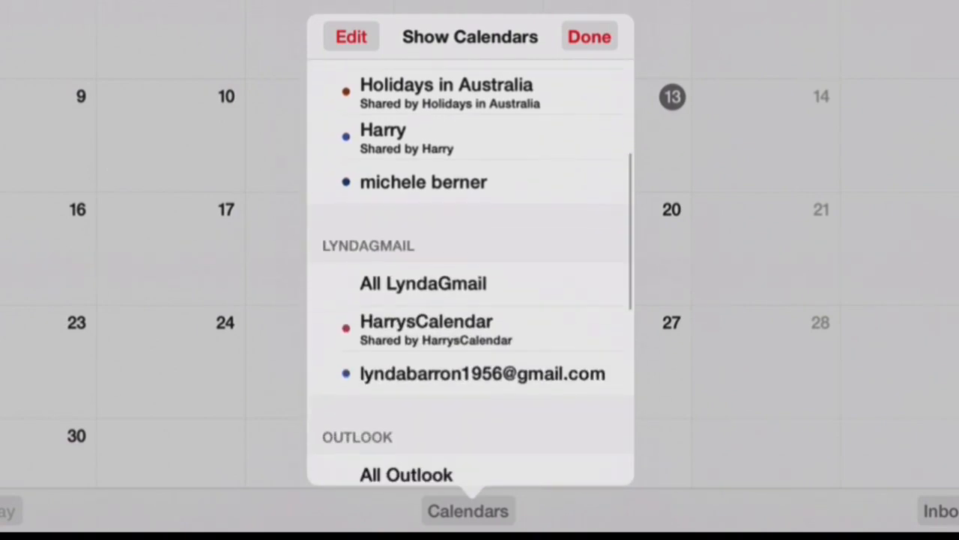
pyautogui.click(482, 374)
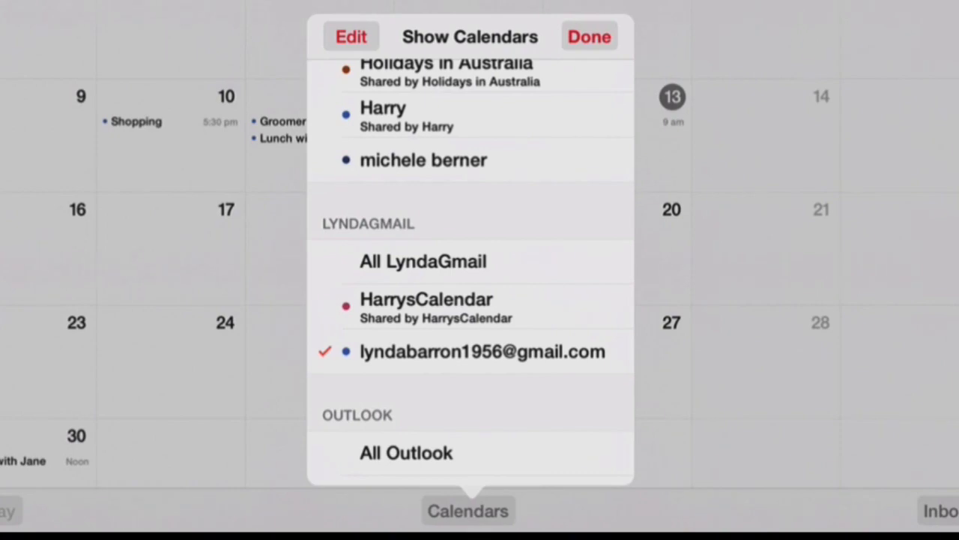
pyautogui.click(423, 261)
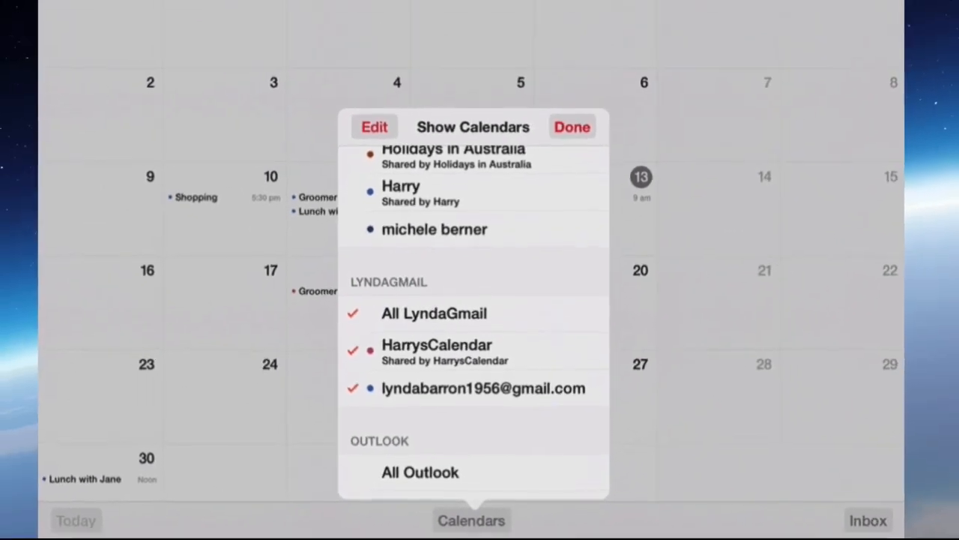
pyautogui.click(572, 127)
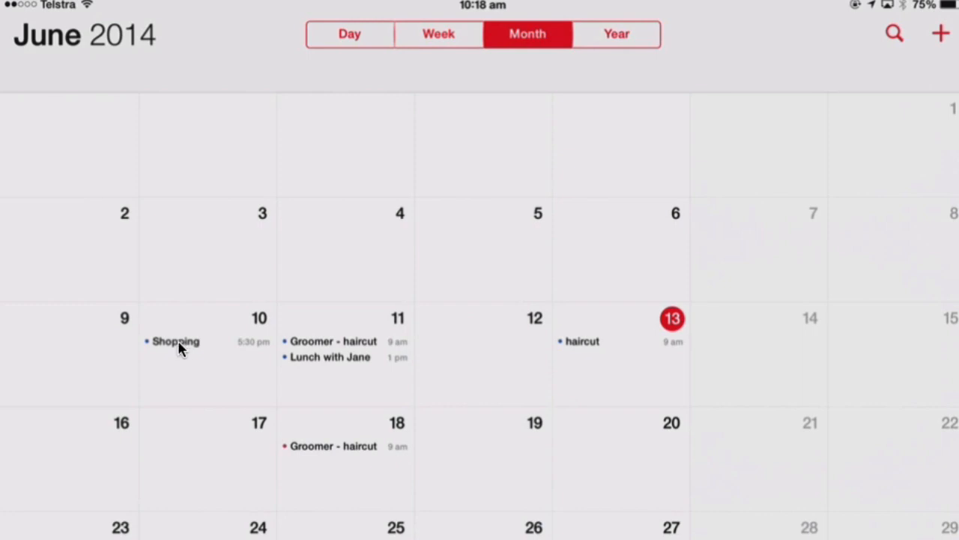
pyautogui.moveTo(605, 369)
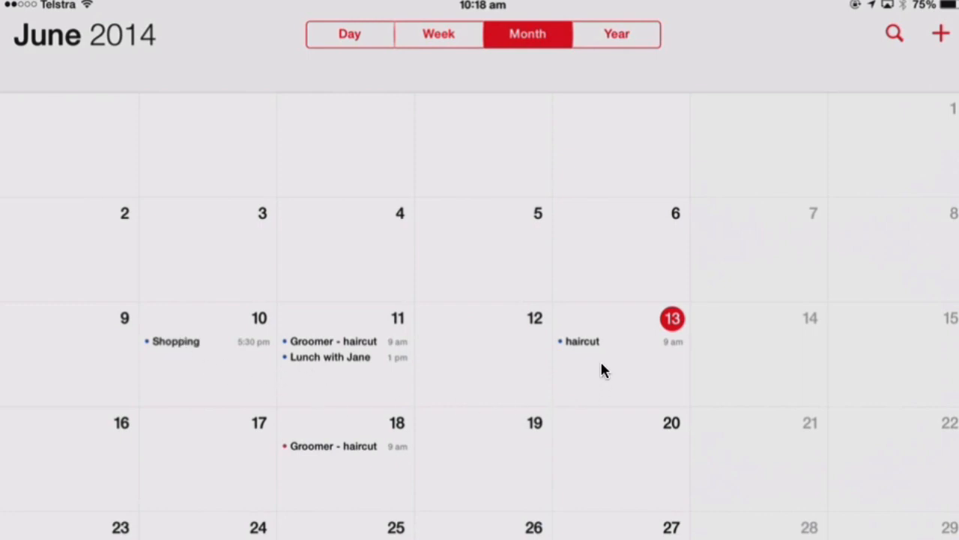
pyautogui.moveTo(305, 467)
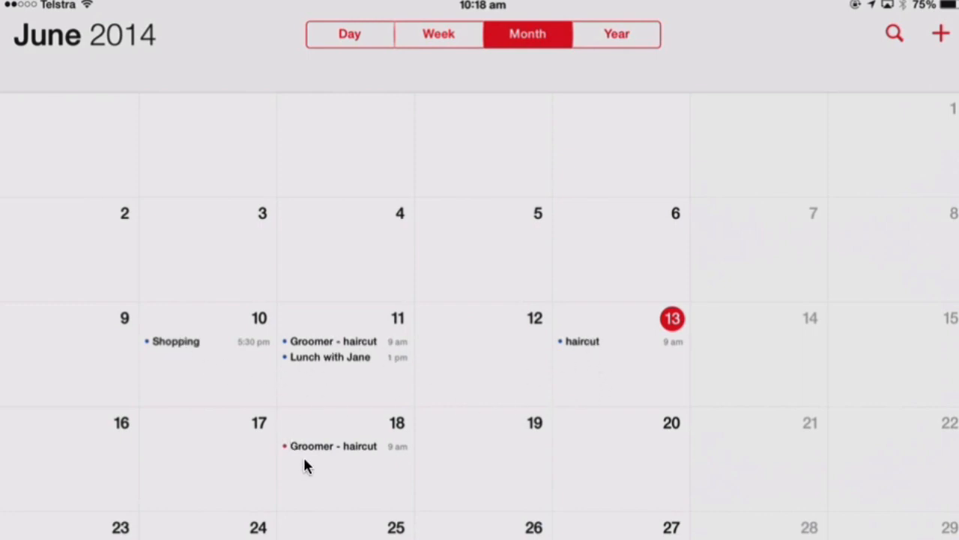
pyautogui.moveTo(242, 474)
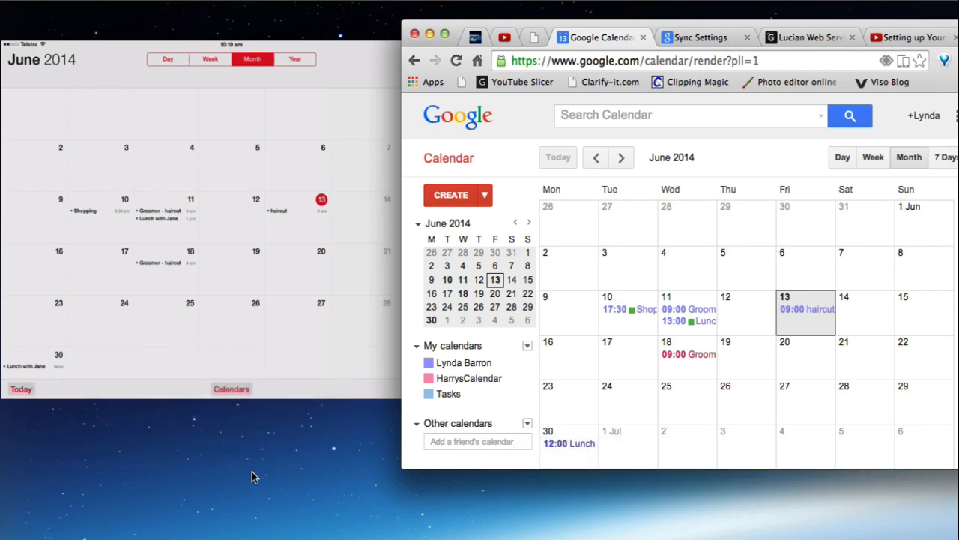
pyautogui.moveTo(510, 139)
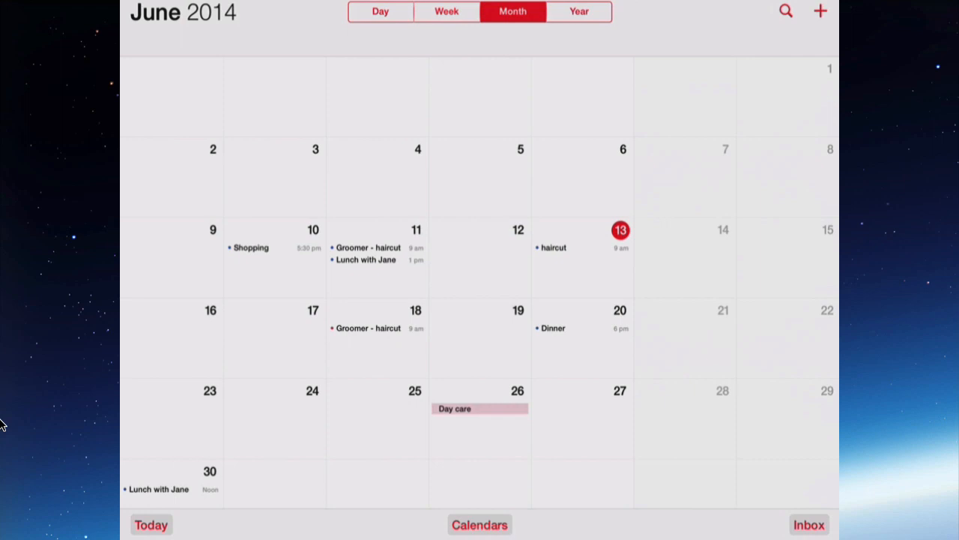
# Start a new event titled Doctors, keeping it a timed rather than all-day event.
pyautogui.click(820, 11)
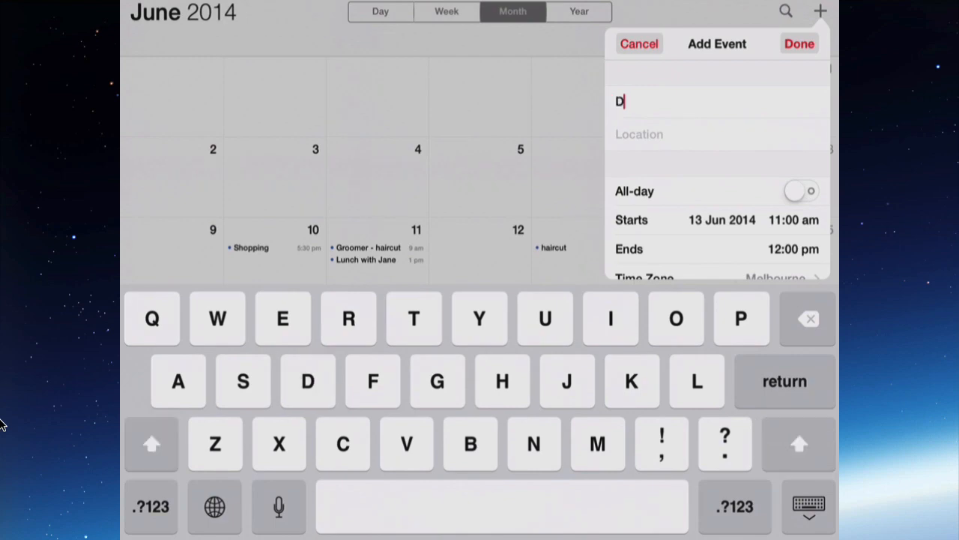
pyautogui.write('octors')
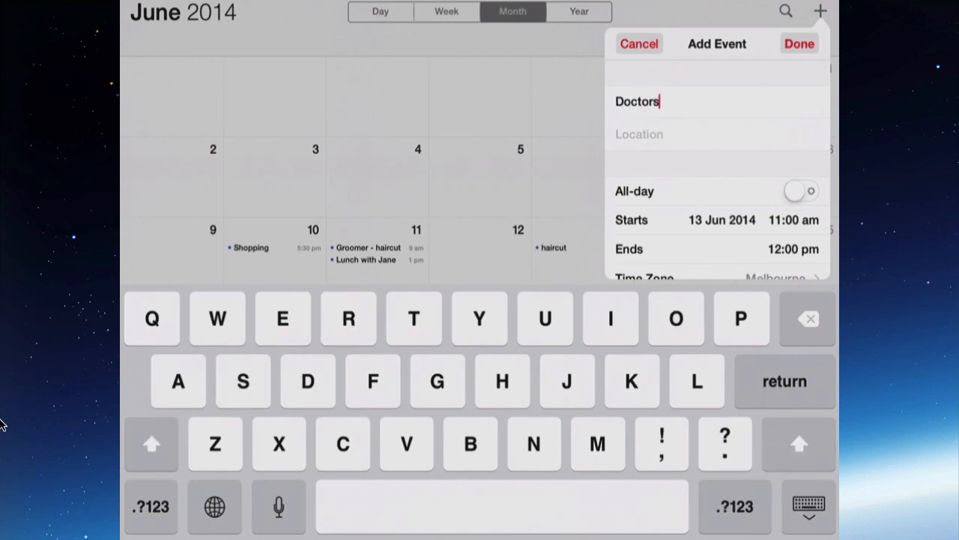
pyautogui.click(802, 190)
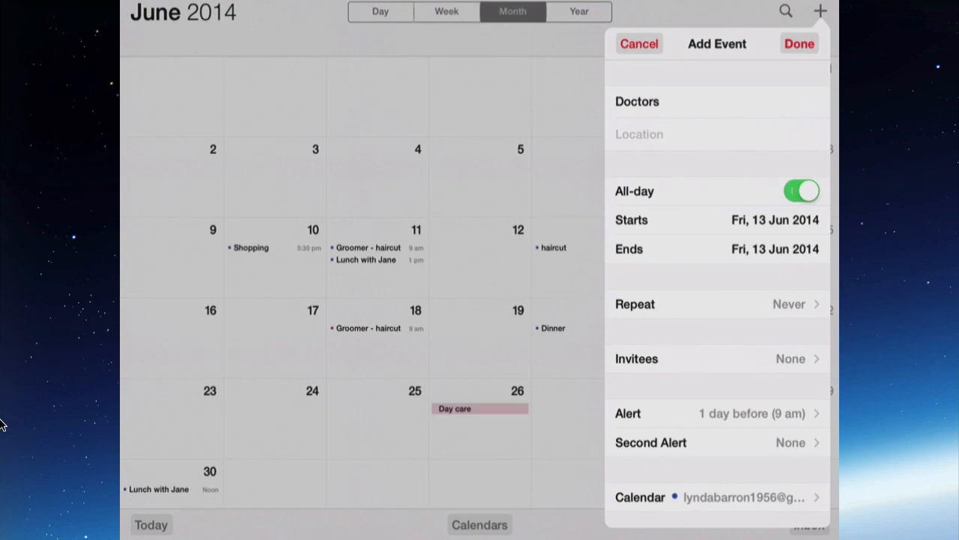
pyautogui.click(801, 191)
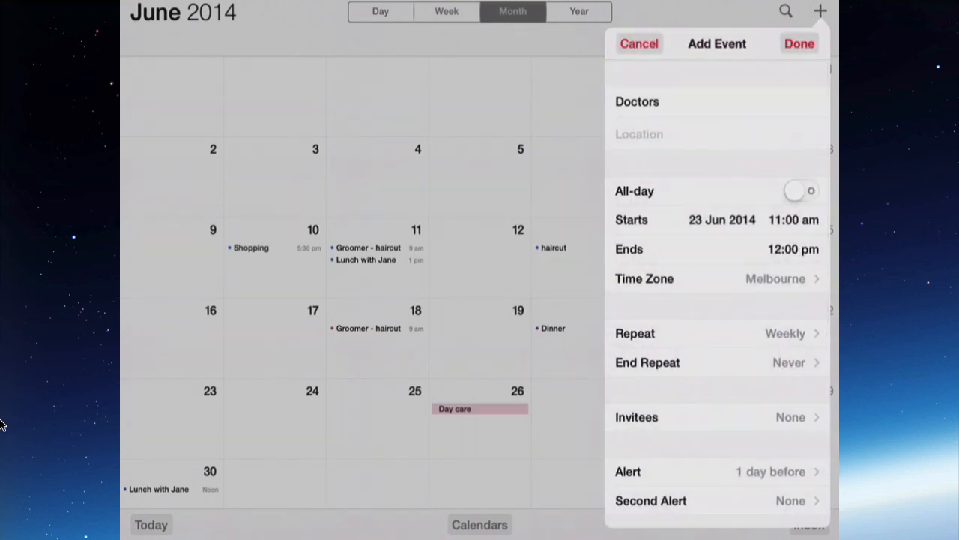
# Set the second alert to one hour before and save the Doctors event.
pyautogui.scroll(-3)
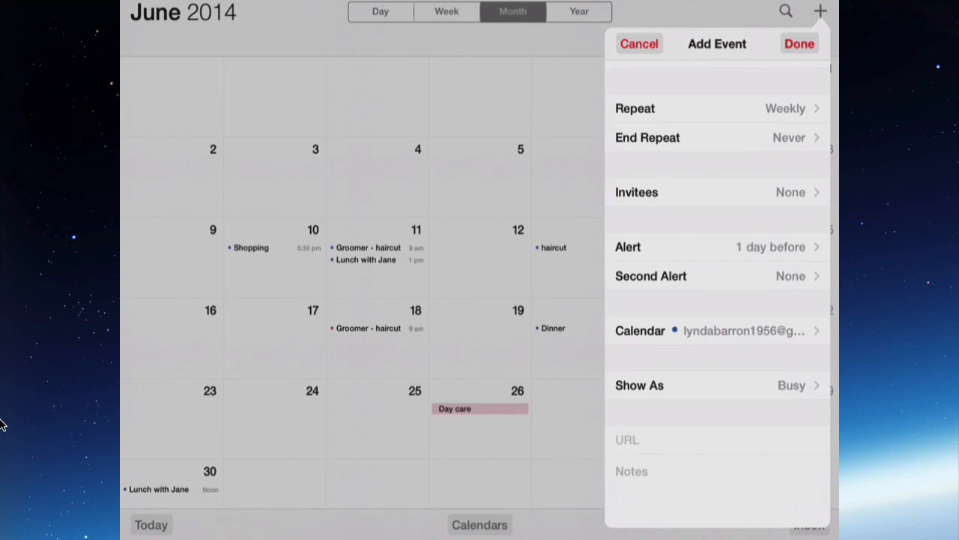
pyautogui.click(716, 246)
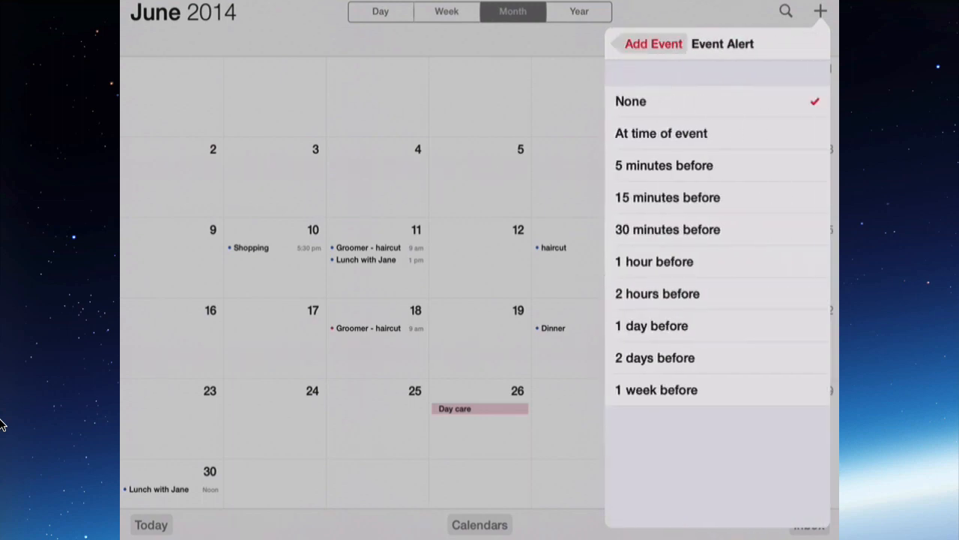
pyautogui.click(651, 325)
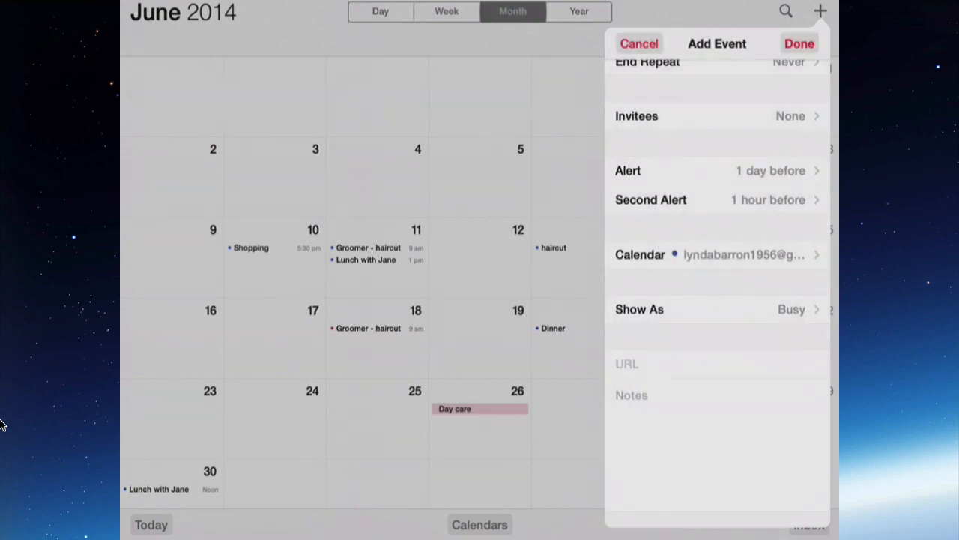
pyautogui.click(799, 43)
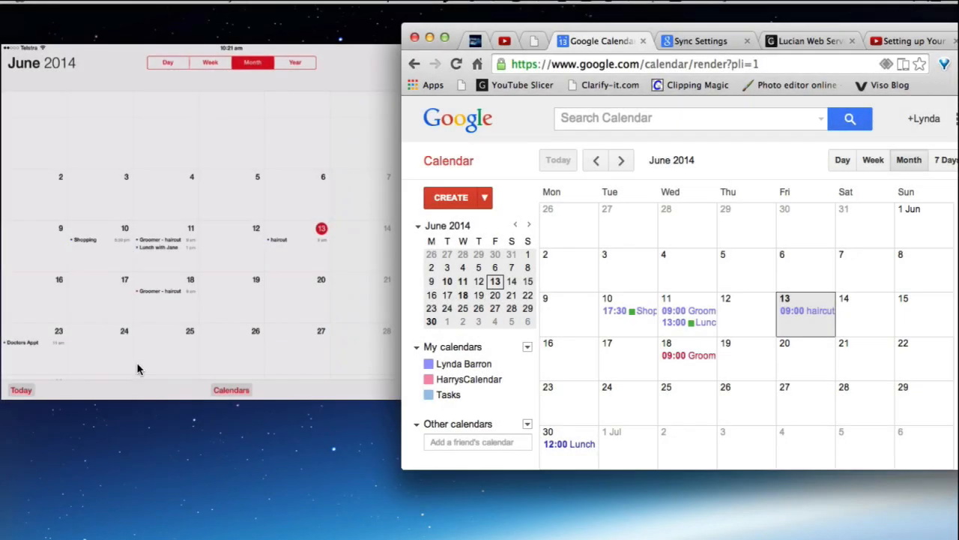
pyautogui.moveTo(46, 345)
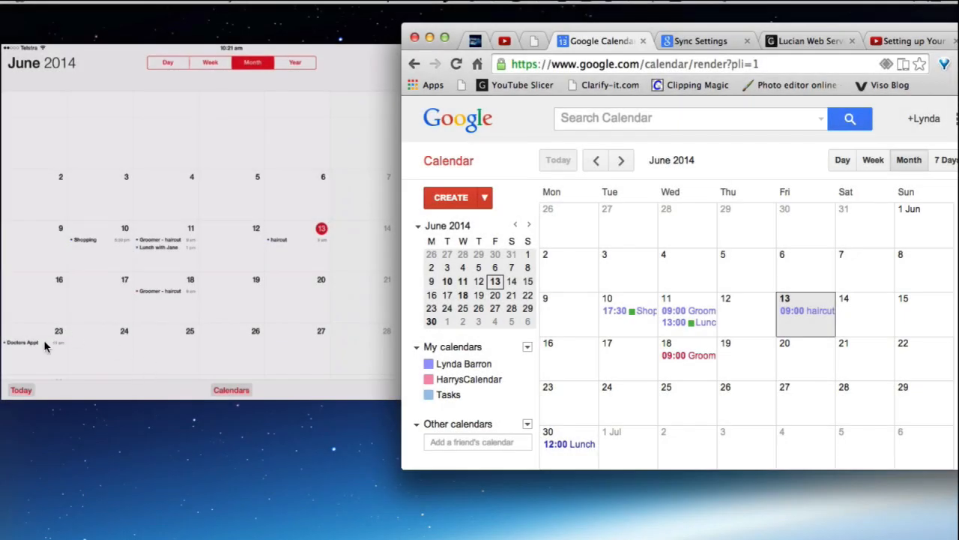
pyautogui.moveTo(242, 196)
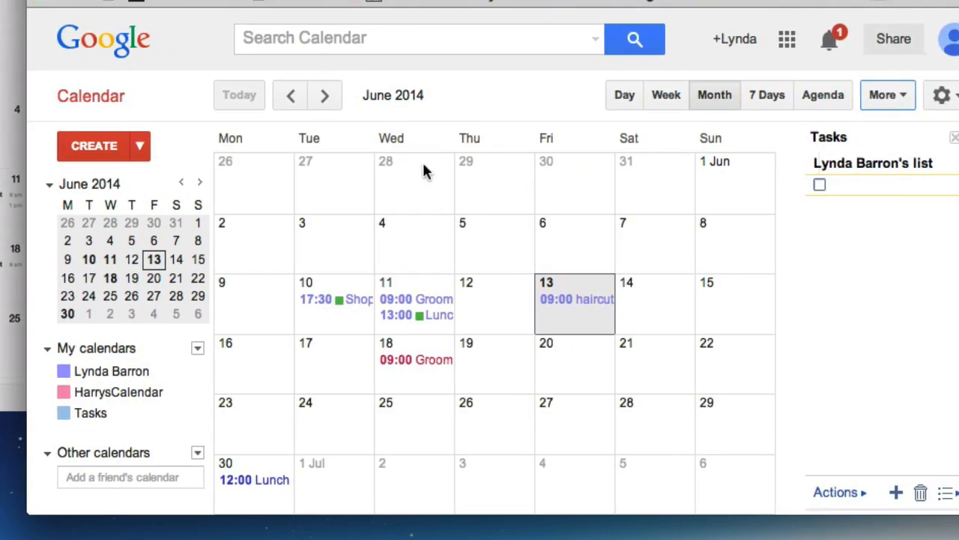
pyautogui.moveTo(247, 424)
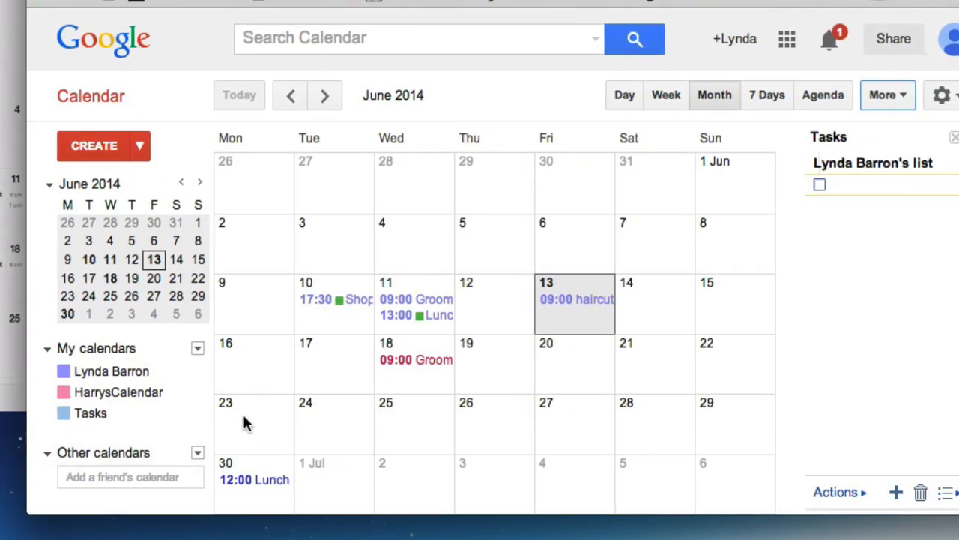
# Refresh June, browse into July to see the weekly Doctors Appt, and edit the 30 June occurrence.
pyautogui.click(888, 95)
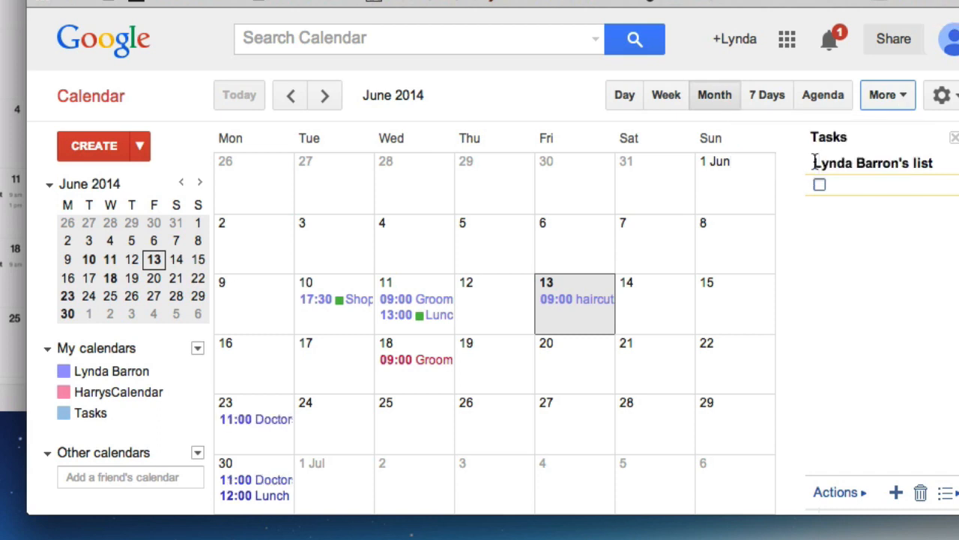
pyautogui.click(325, 95)
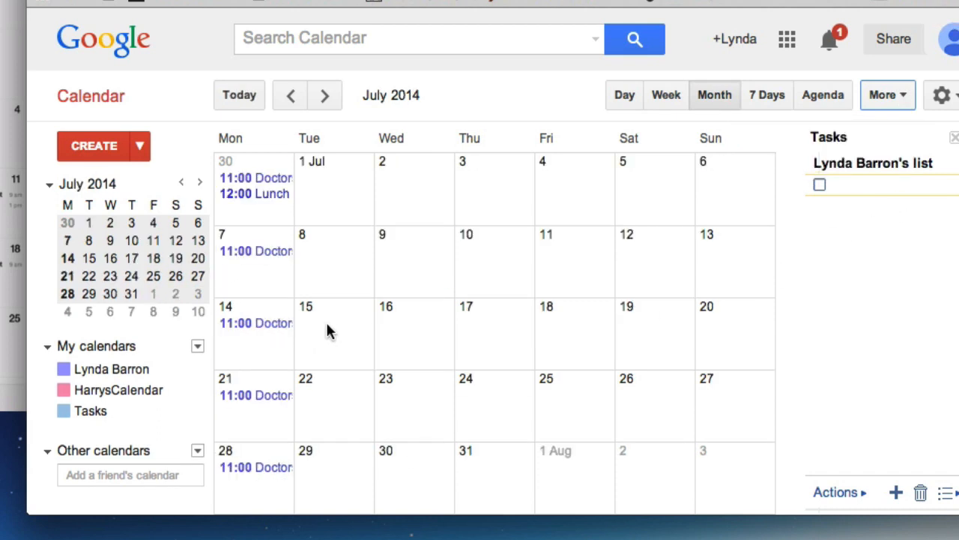
pyautogui.moveTo(273, 250)
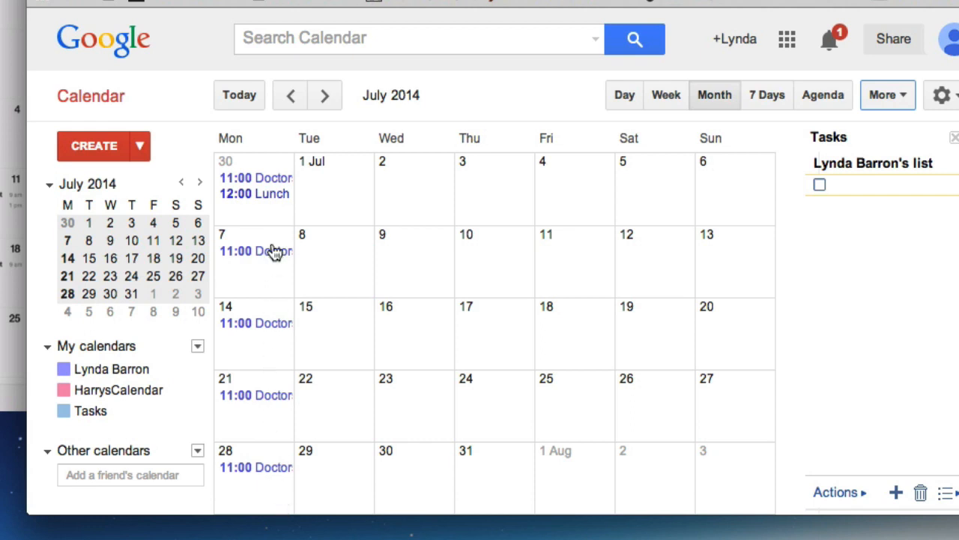
pyautogui.moveTo(276, 358)
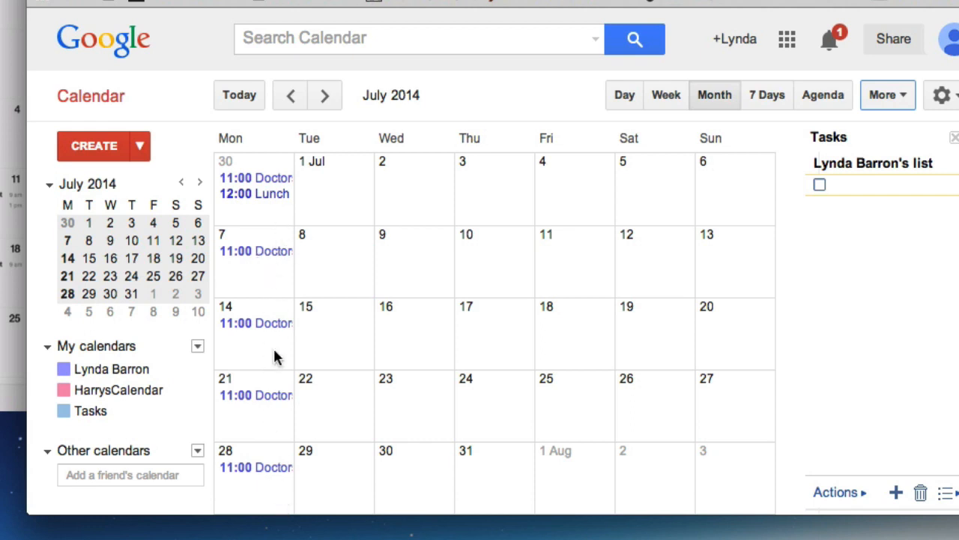
pyautogui.click(290, 95)
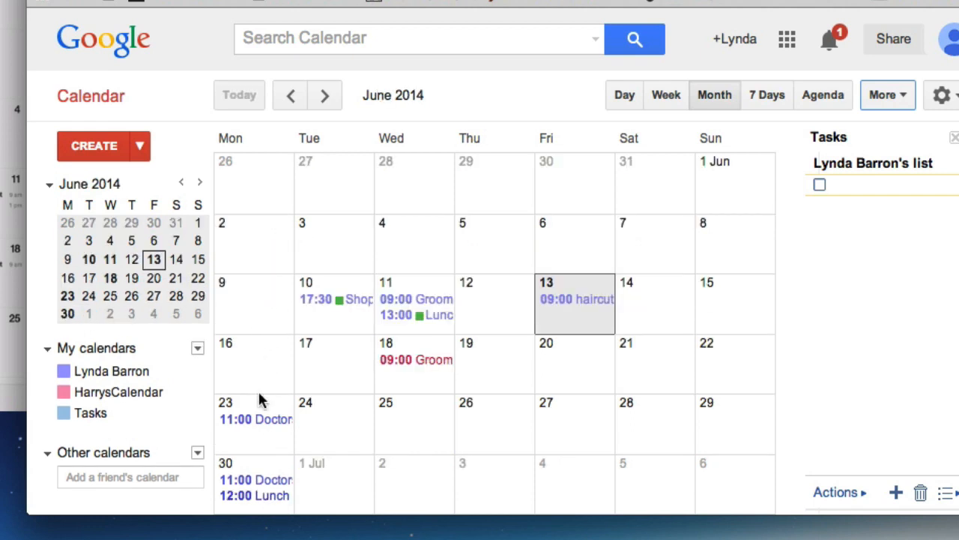
pyautogui.click(325, 95)
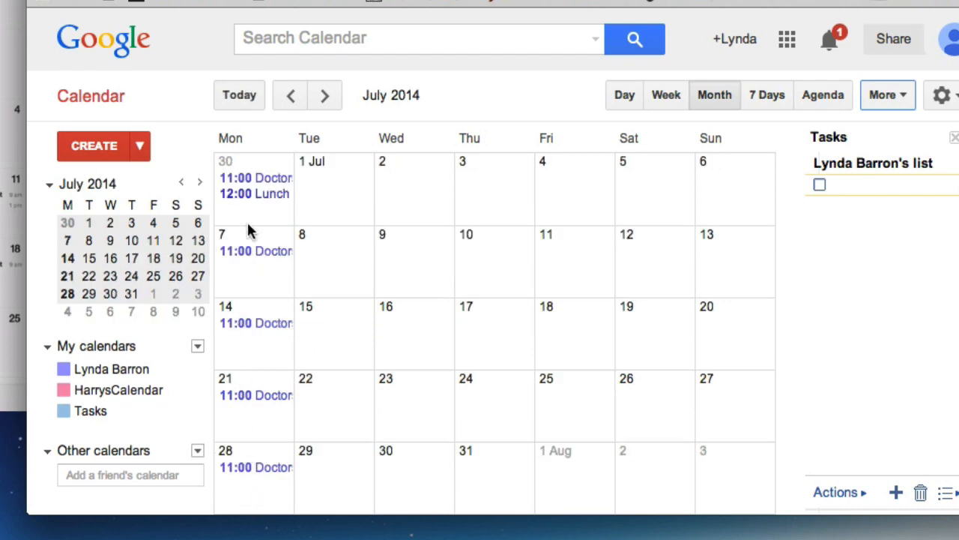
pyautogui.click(255, 178)
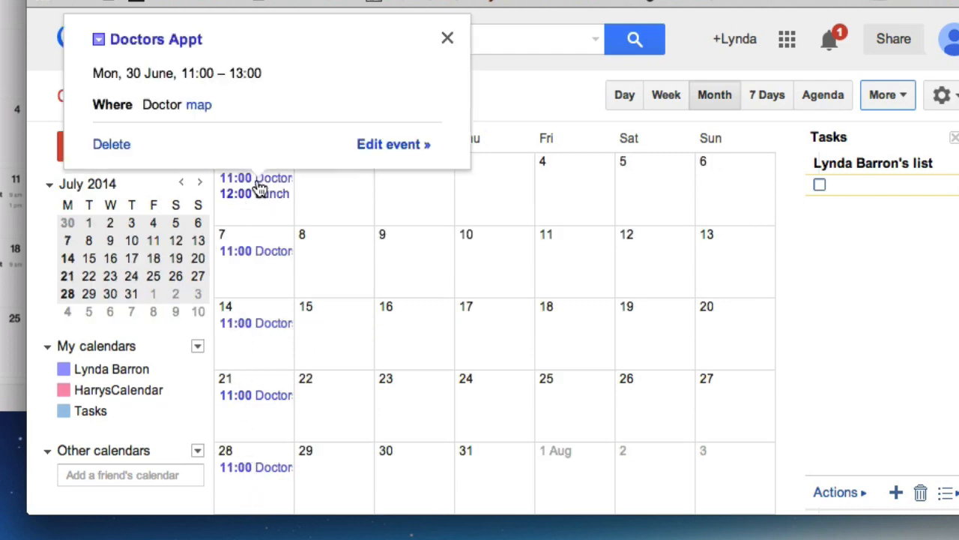
pyautogui.click(392, 144)
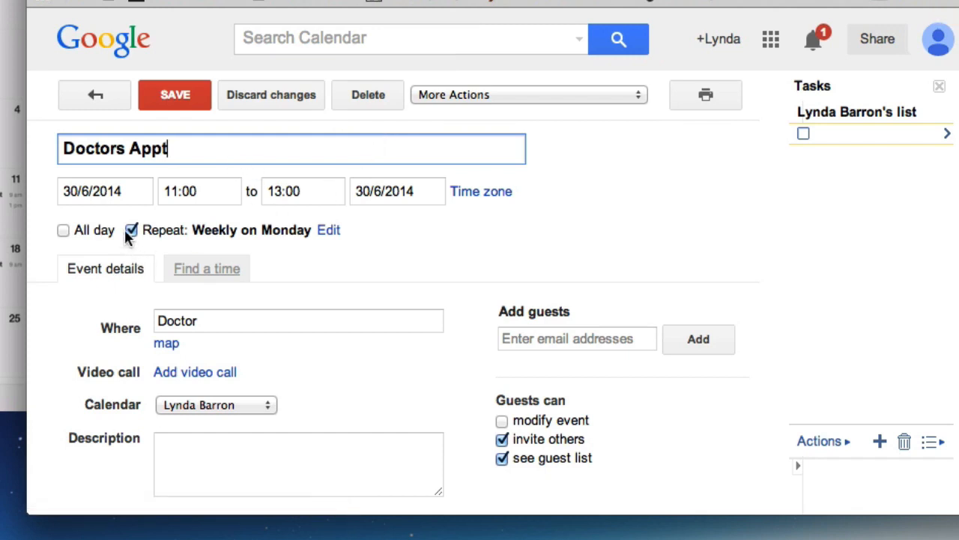
pyautogui.moveTo(136, 239)
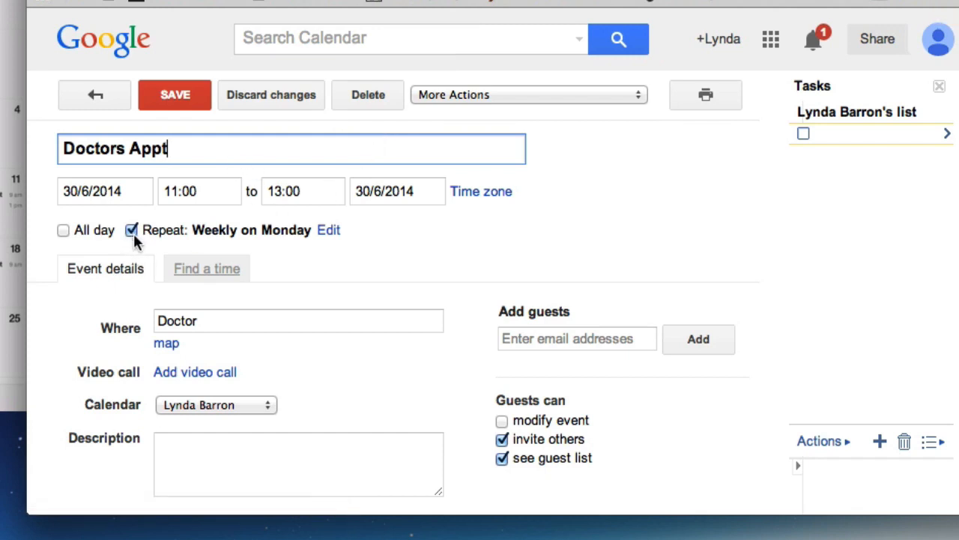
# Set Doctors Appt to repeat every 4 weeks on Monday, saving for all events.
pyautogui.click(132, 230)
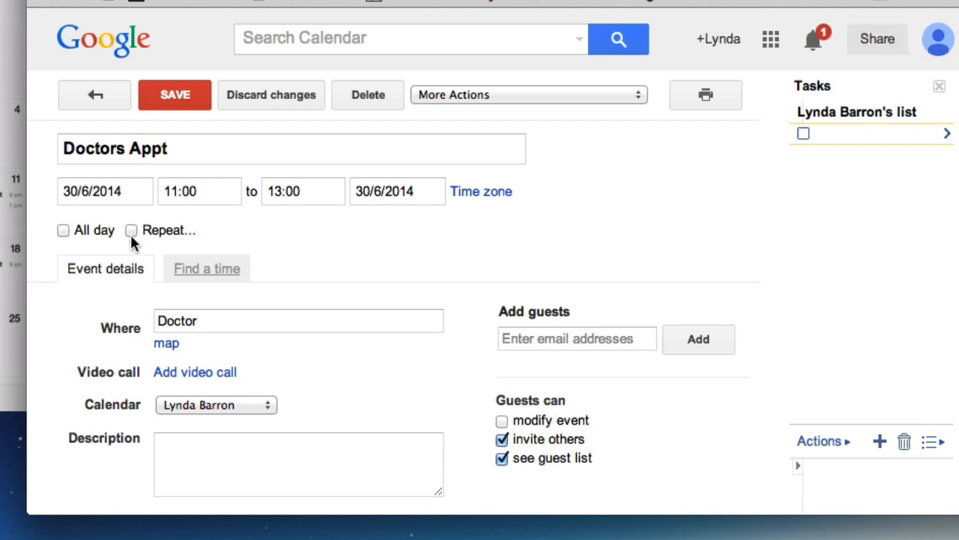
pyautogui.moveTo(132, 236)
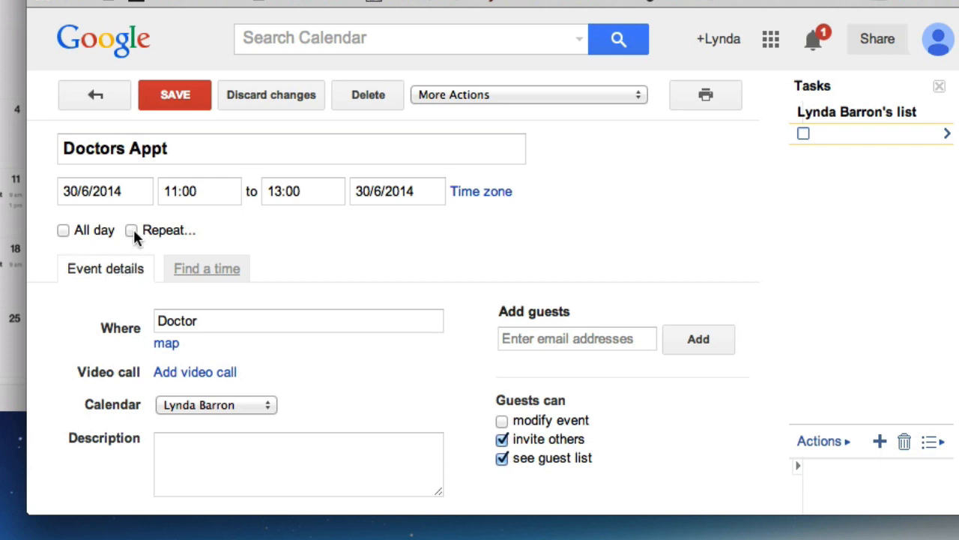
pyautogui.click(131, 230)
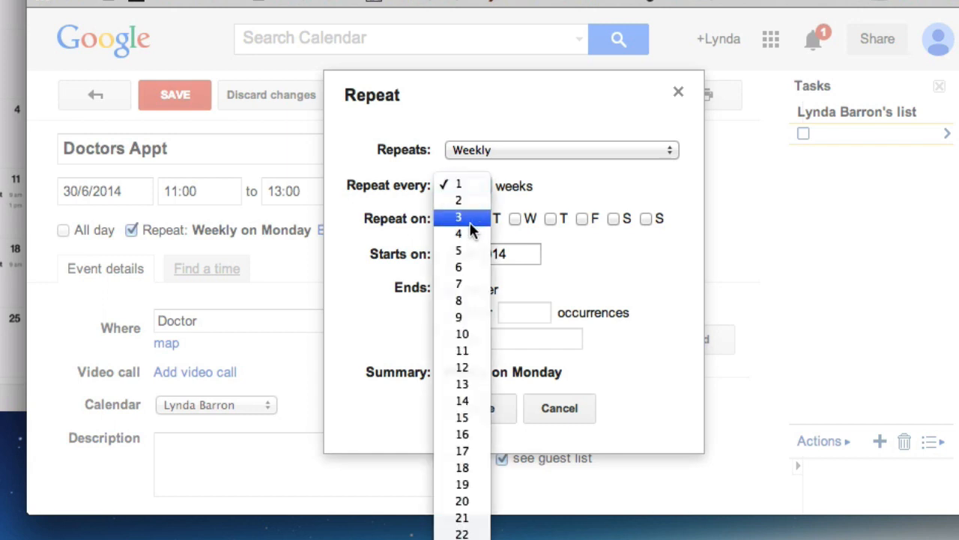
pyautogui.moveTo(459, 233)
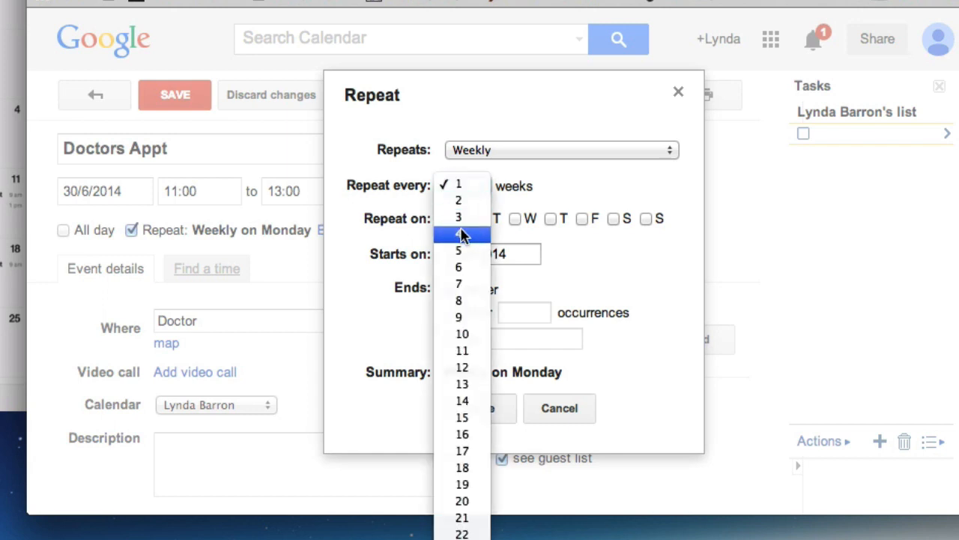
pyautogui.click(458, 233)
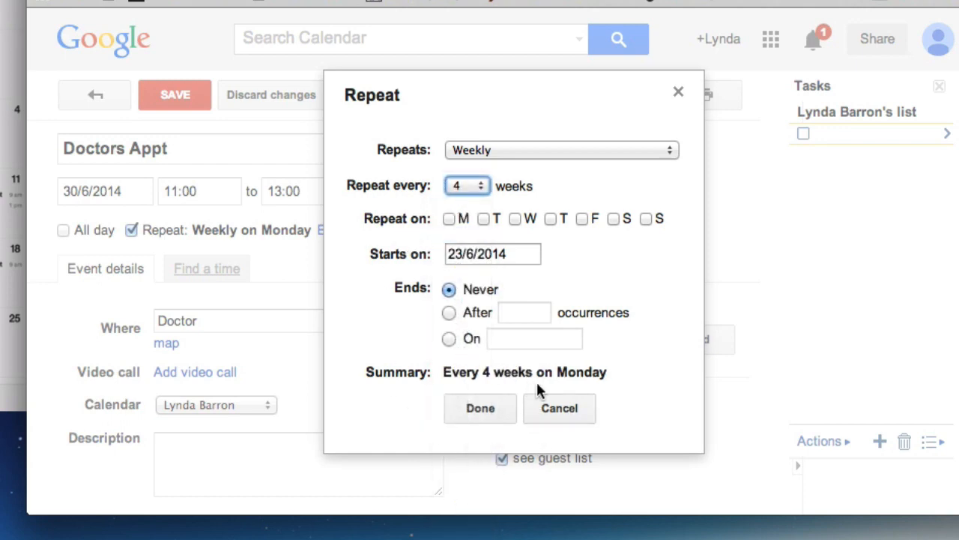
pyautogui.click(480, 408)
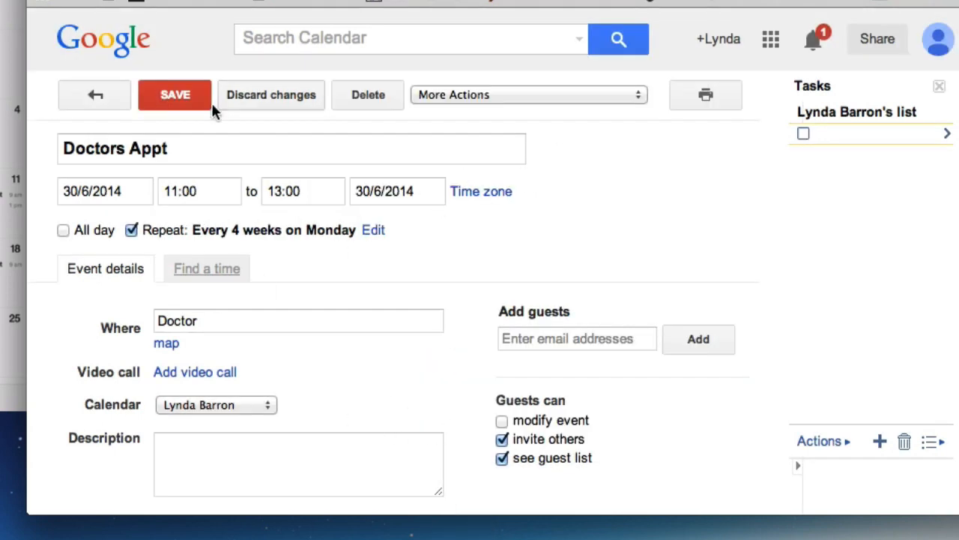
pyautogui.click(174, 95)
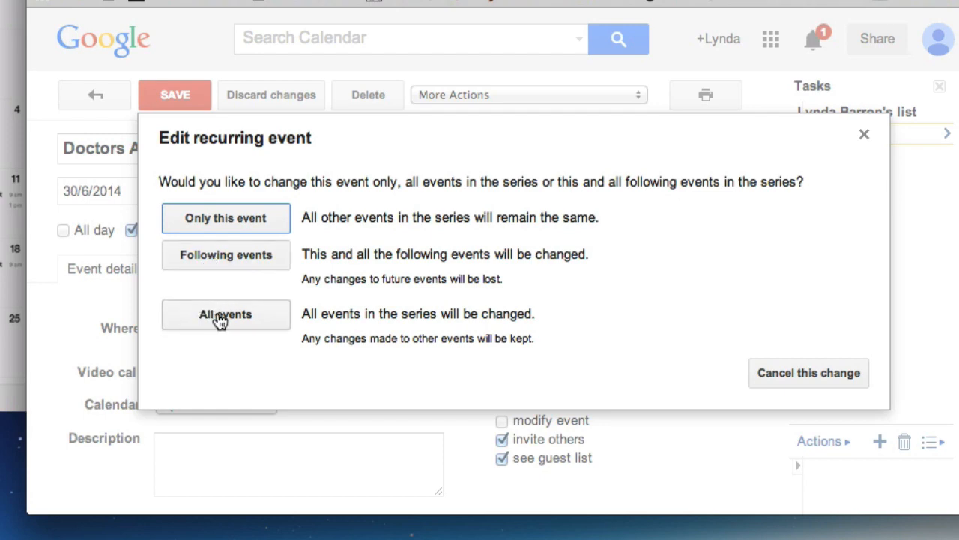
pyautogui.click(226, 313)
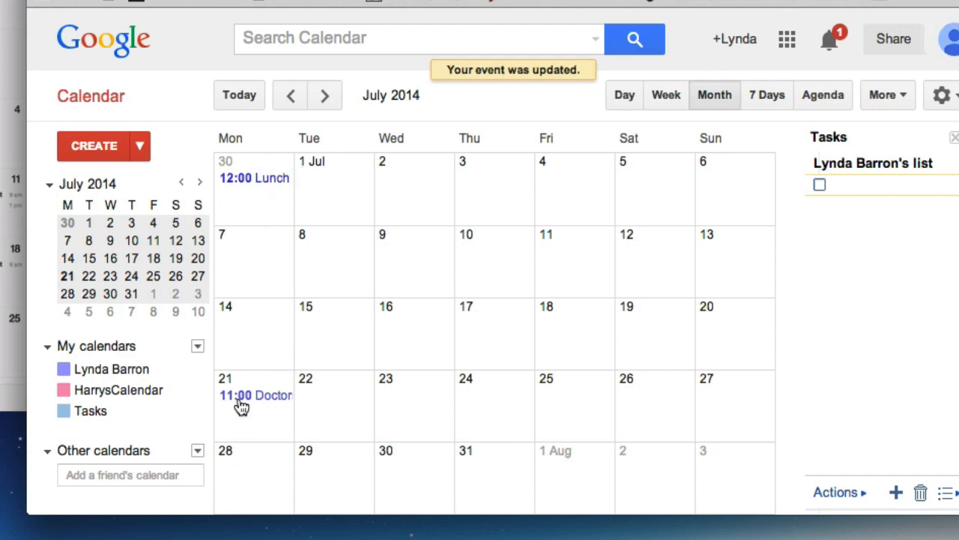
# Page through August and July 2014 to check the series, returning to June.
pyautogui.click(325, 95)
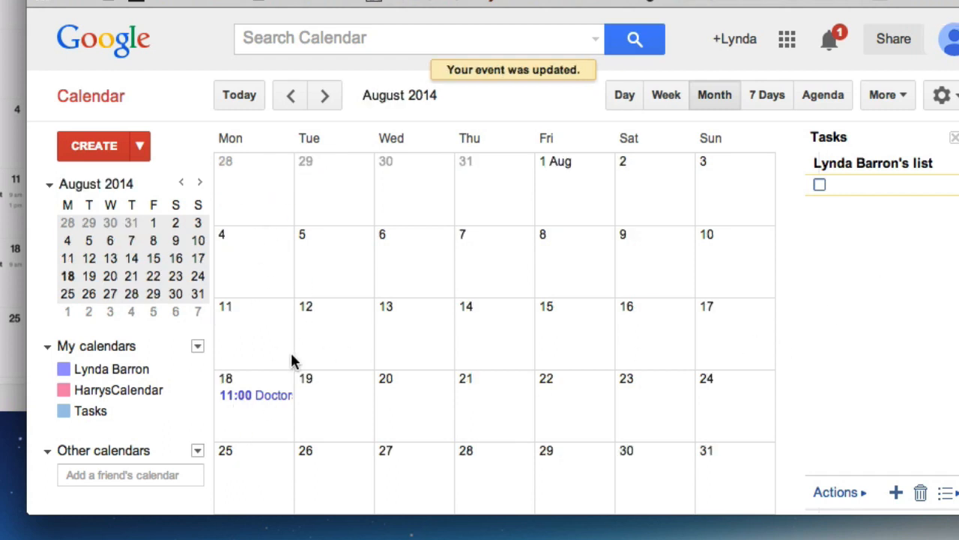
pyautogui.click(290, 95)
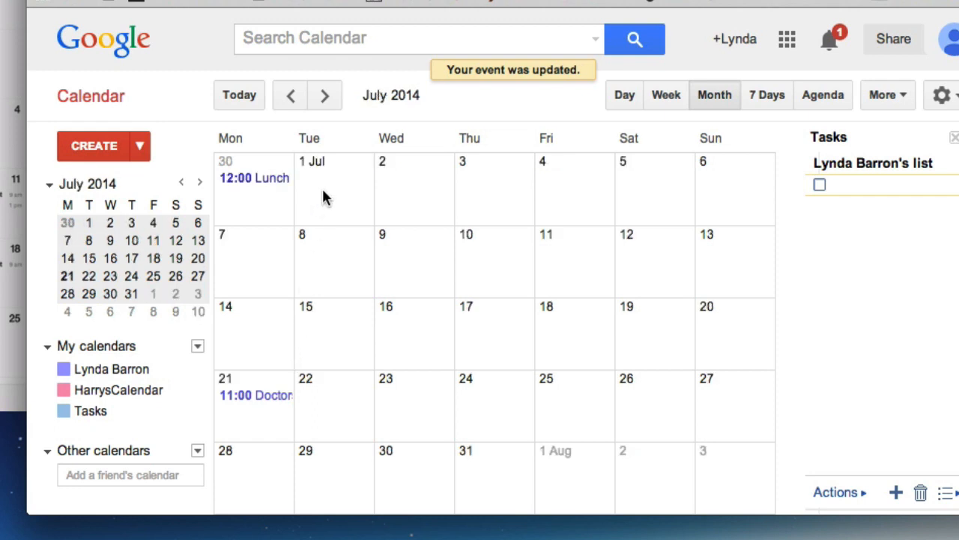
pyautogui.click(290, 96)
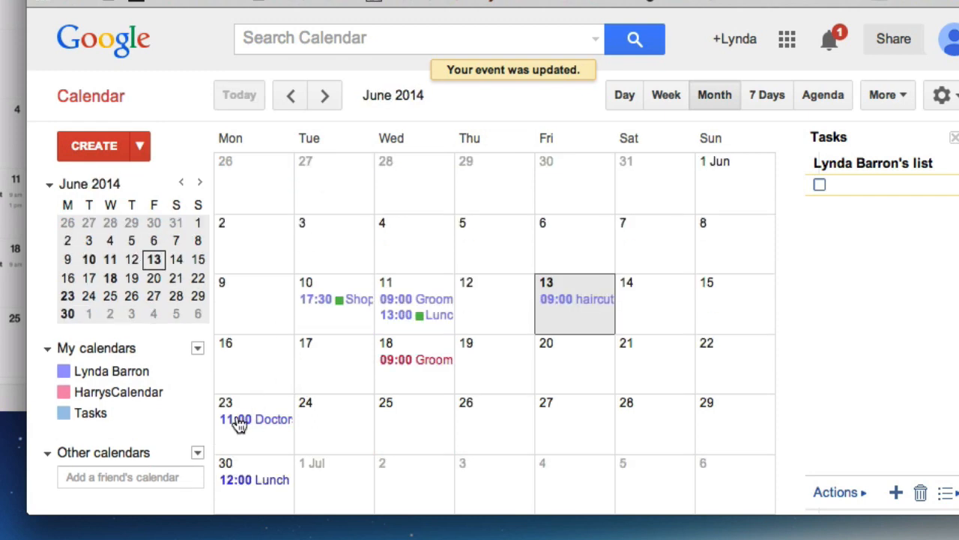
pyautogui.moveTo(322, 169)
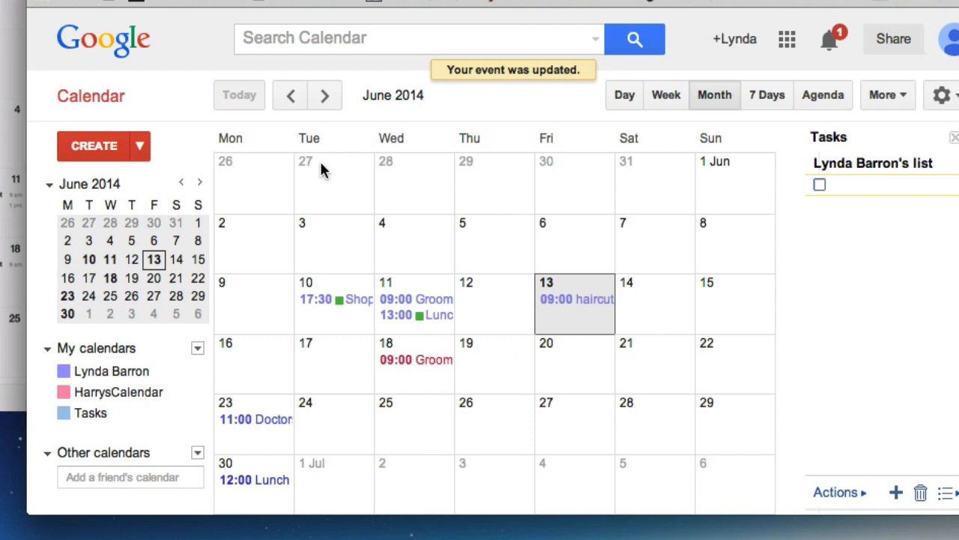
# Browse forward to July and August 2014, then step back a month.
pyautogui.click(324, 95)
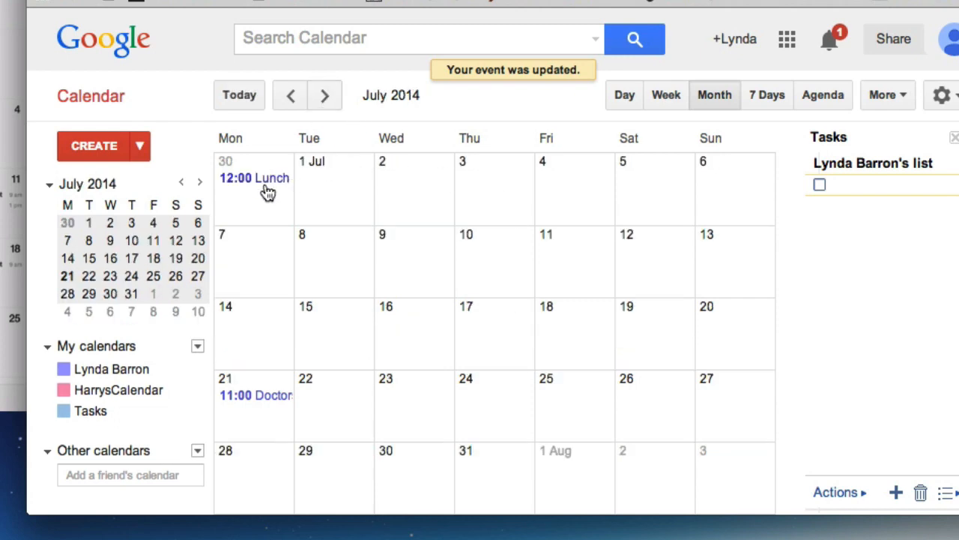
pyautogui.moveTo(352, 83)
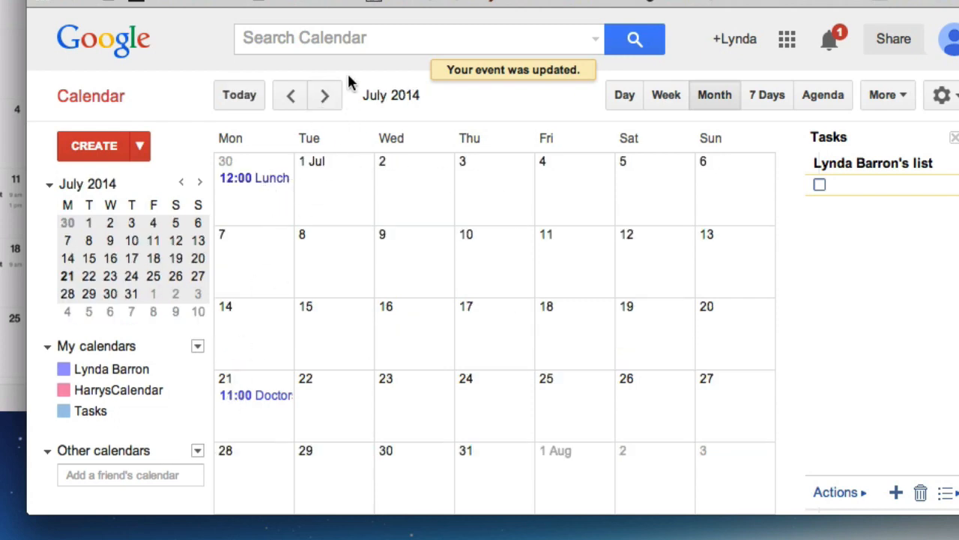
pyautogui.click(325, 95)
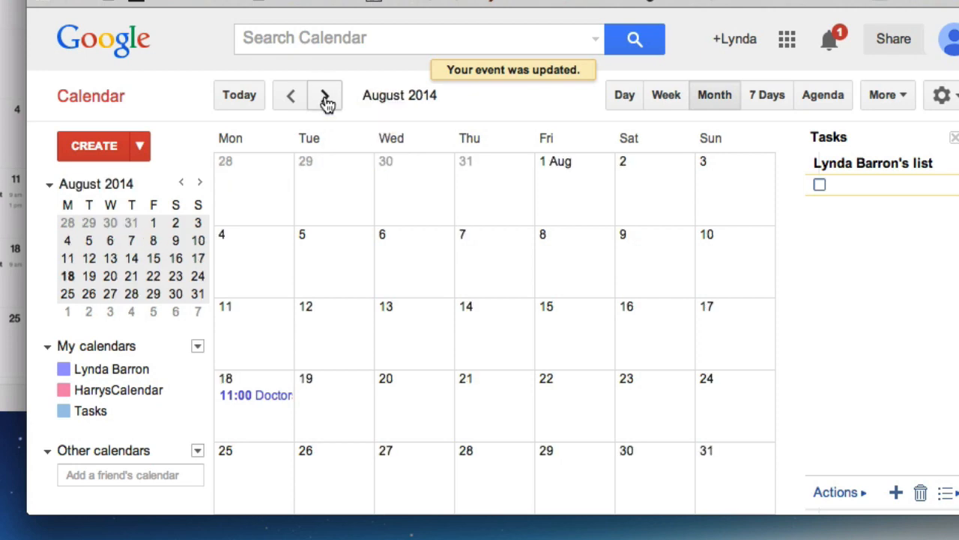
pyautogui.moveTo(290, 99)
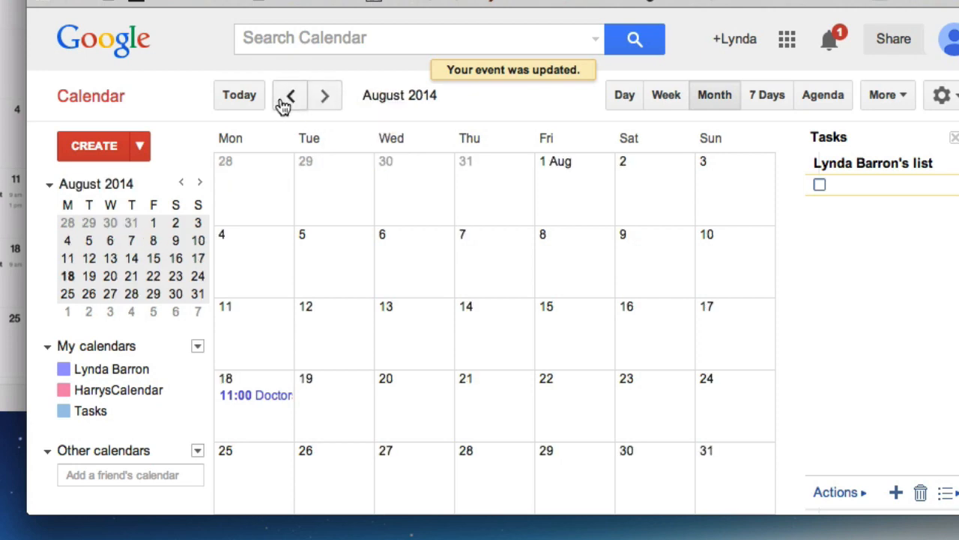
pyautogui.click(290, 95)
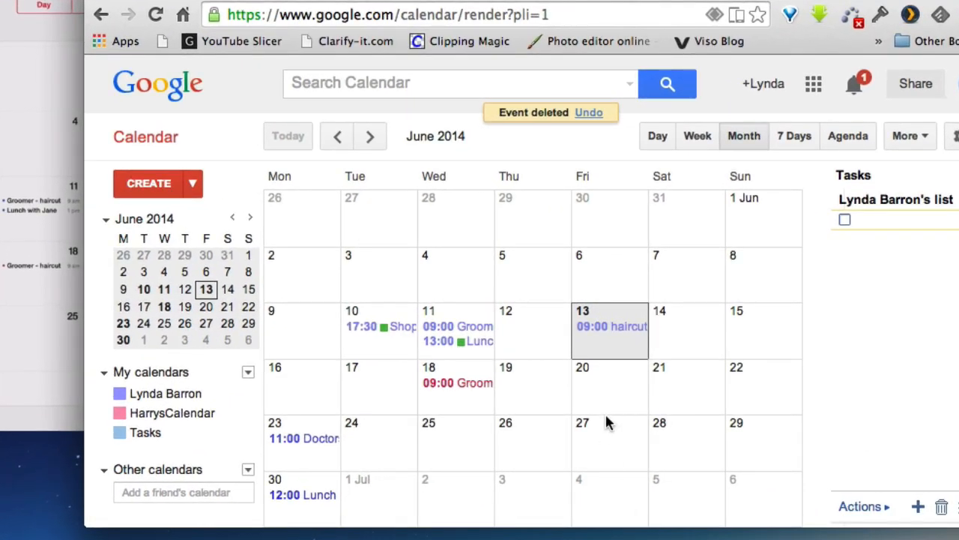
# Create a new event titled 'Dinner' on Friday 20 June.
pyautogui.click(609, 386)
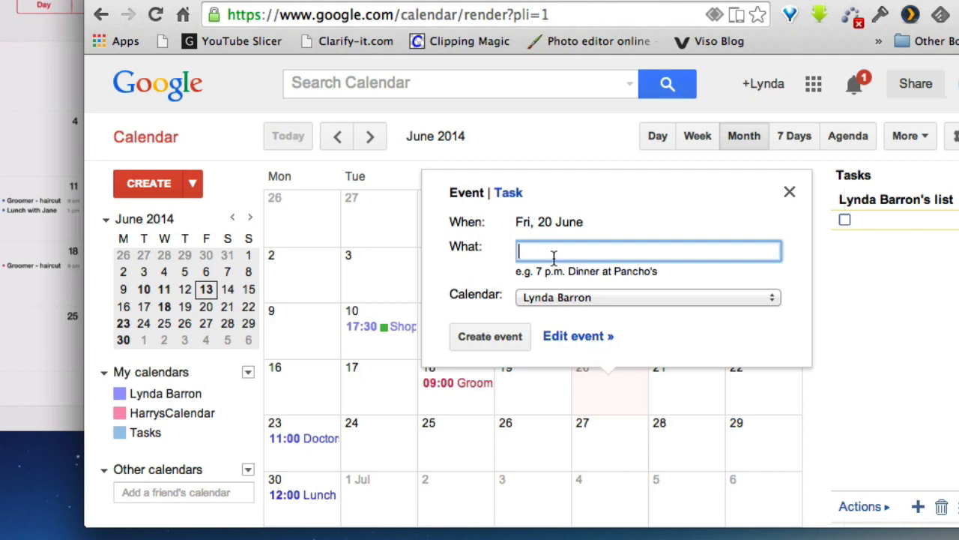
pyautogui.write('Din')
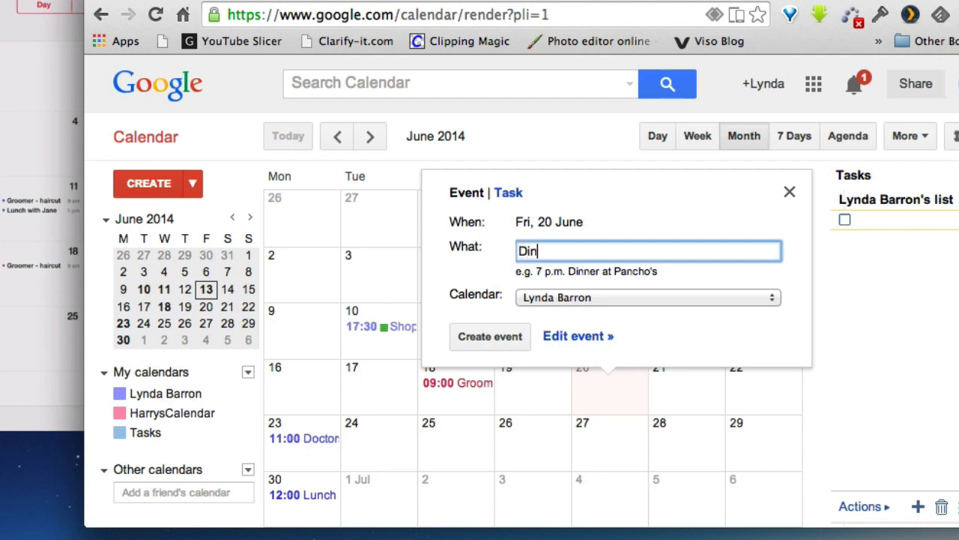
pyautogui.write('ner')
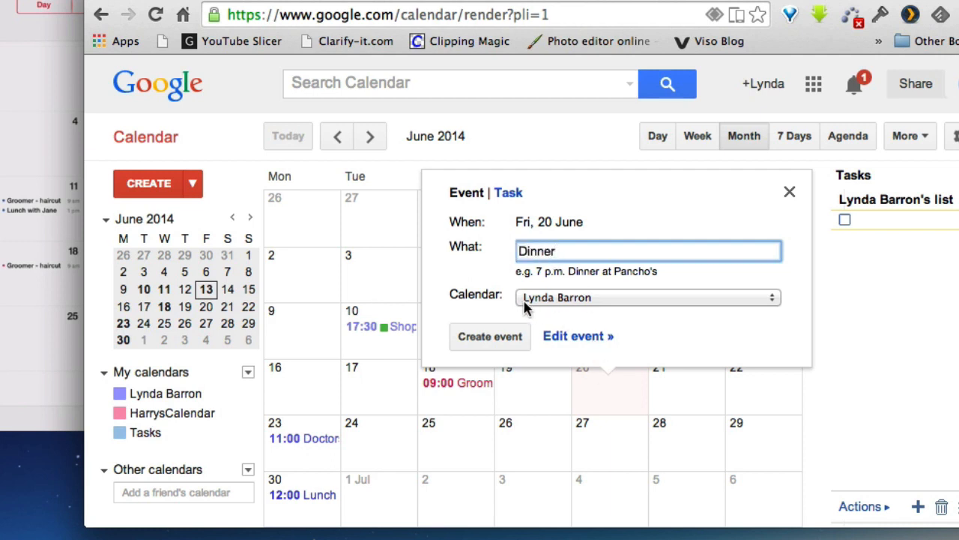
pyautogui.moveTo(578, 335)
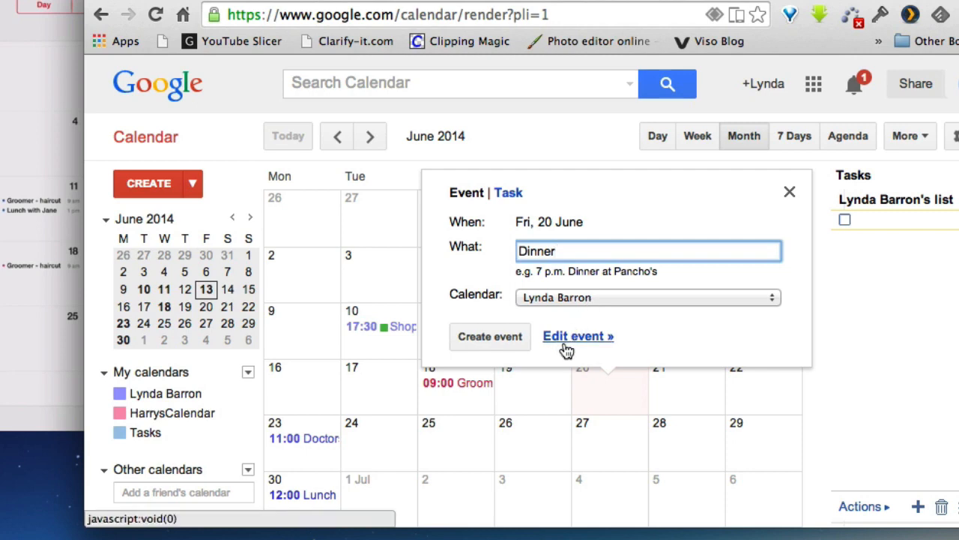
# Make Dinner a timed event, 18:00–21:00 at Sicilian Orange in Prahran, and save.
pyautogui.click(578, 335)
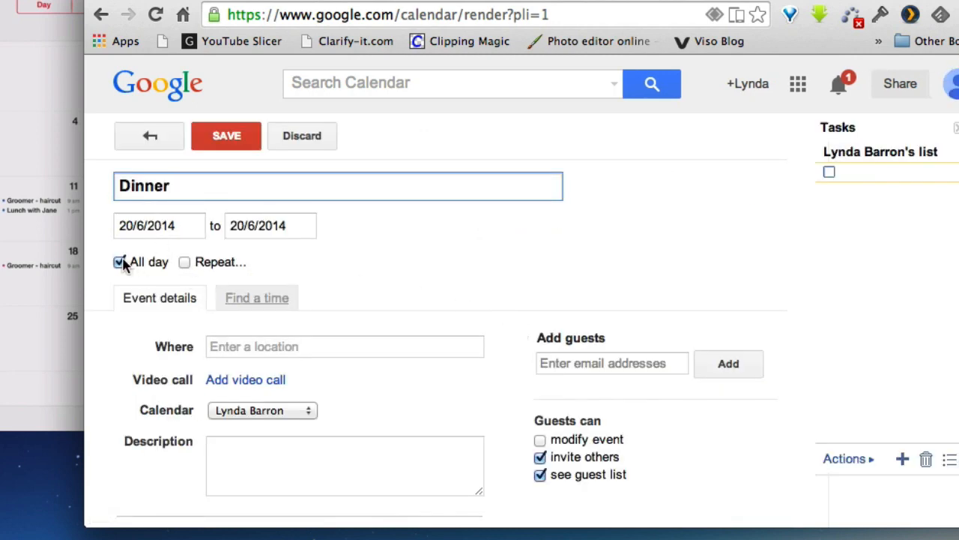
pyautogui.click(119, 262)
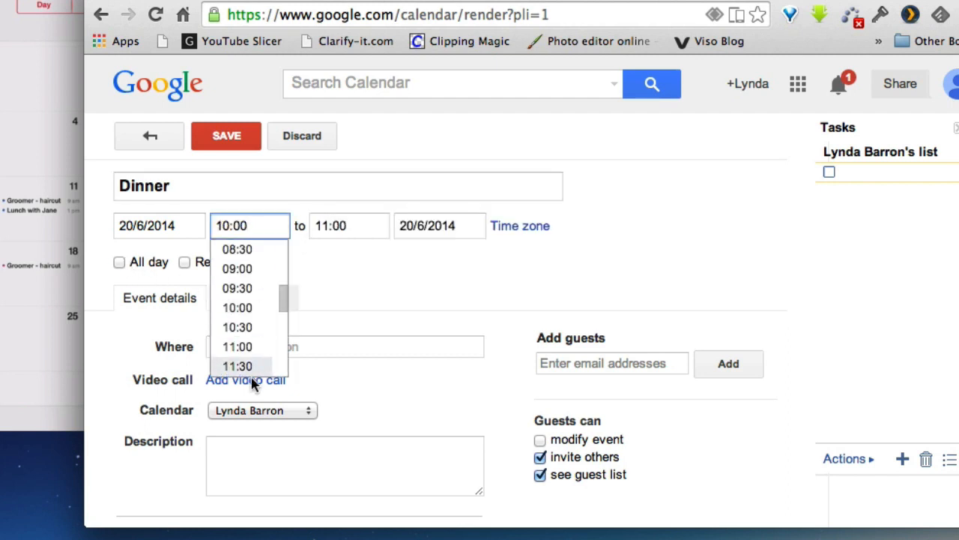
pyautogui.scroll(-3)
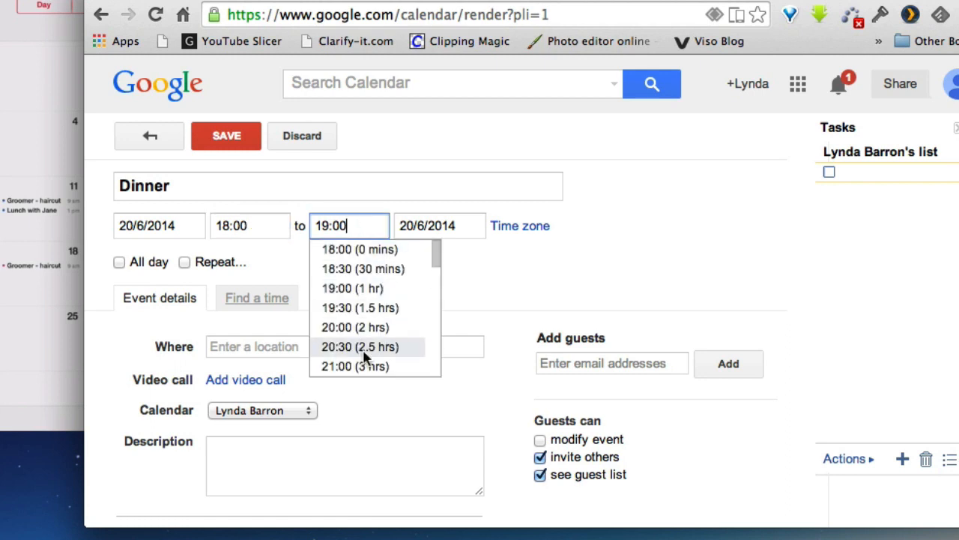
pyautogui.click(354, 366)
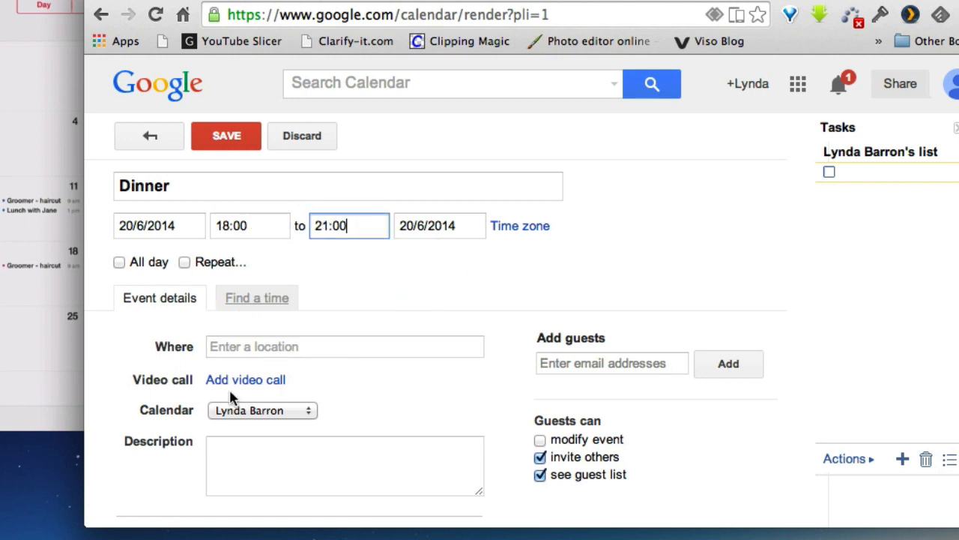
pyautogui.click(345, 347)
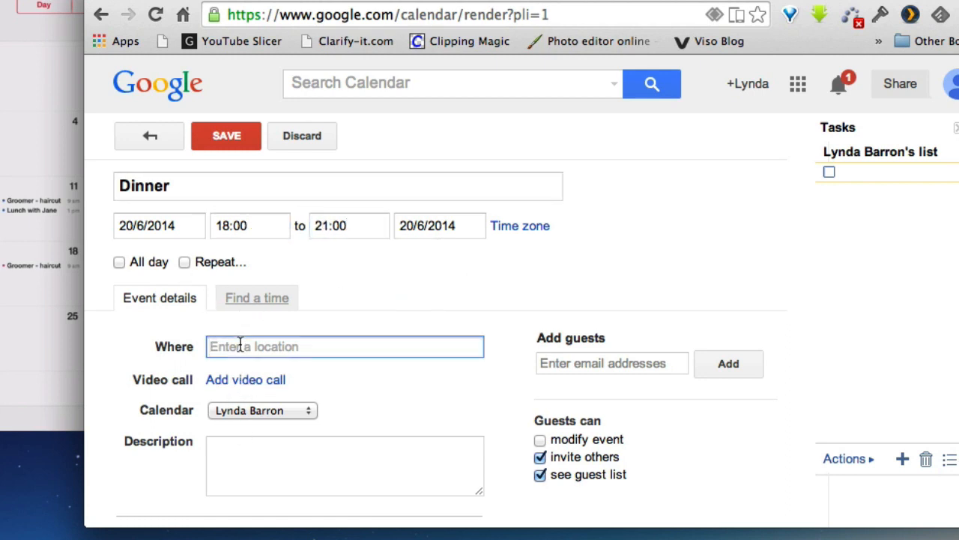
pyautogui.write('Orange')
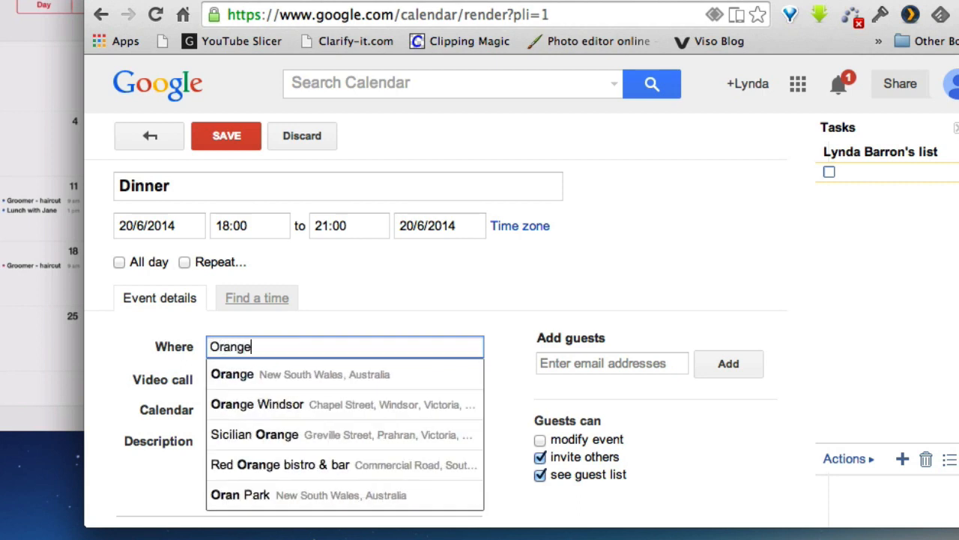
pyautogui.click(254, 434)
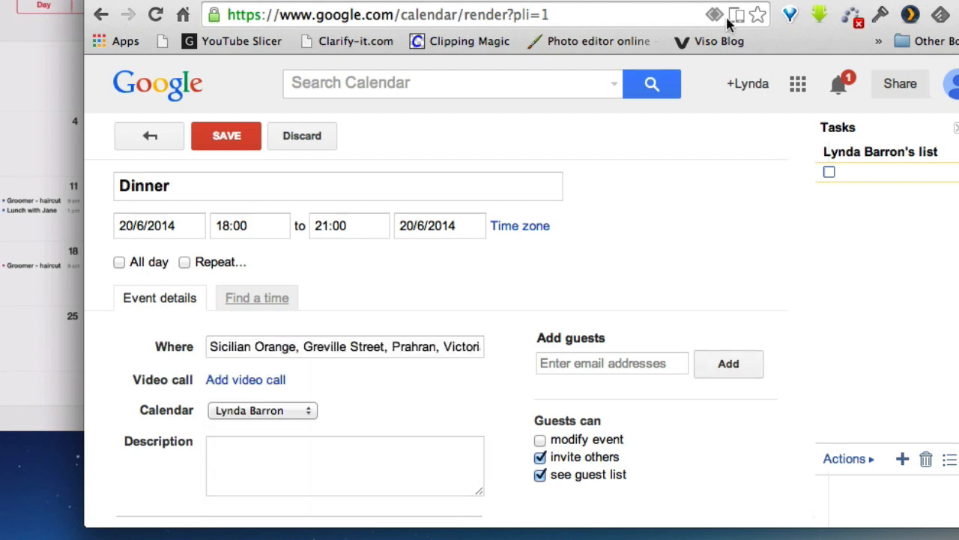
pyautogui.click(226, 135)
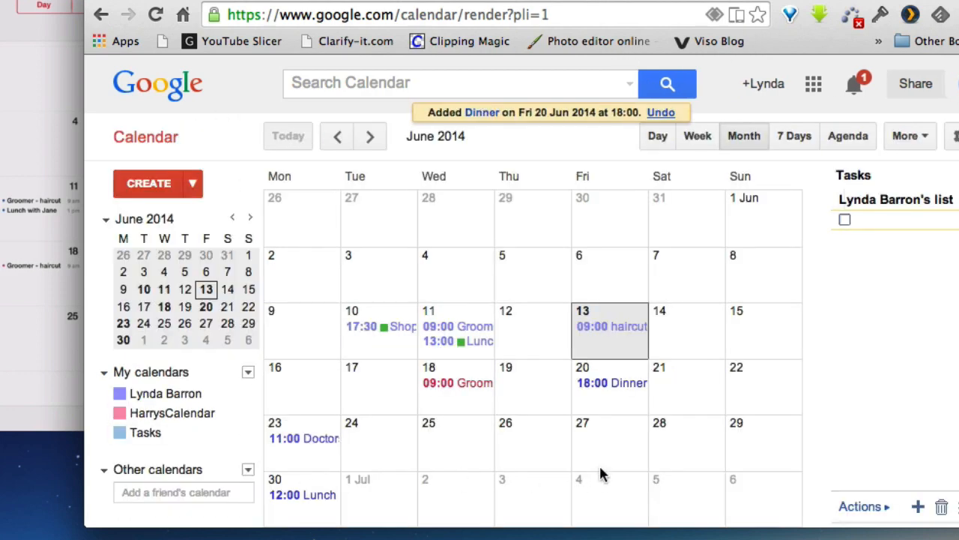
pyautogui.moveTo(595, 394)
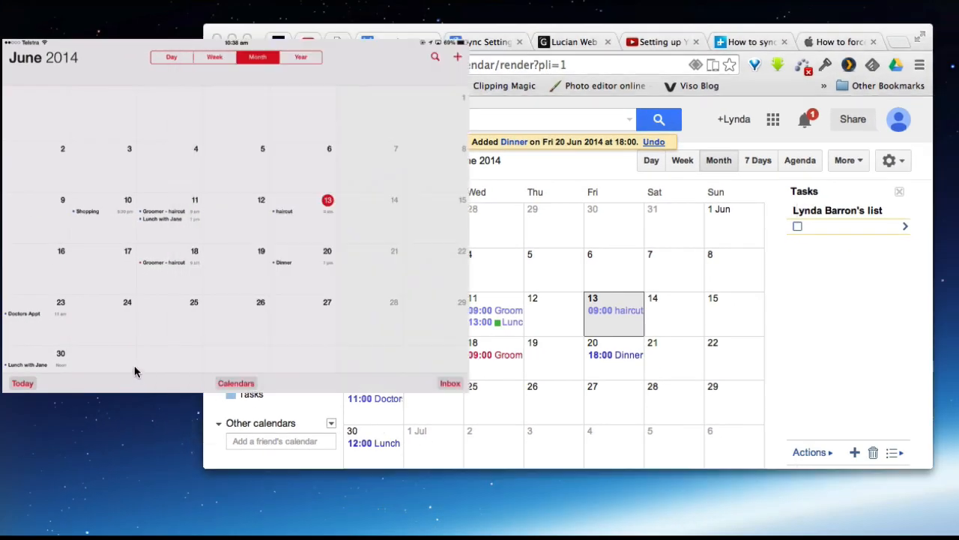
pyautogui.moveTo(154, 375)
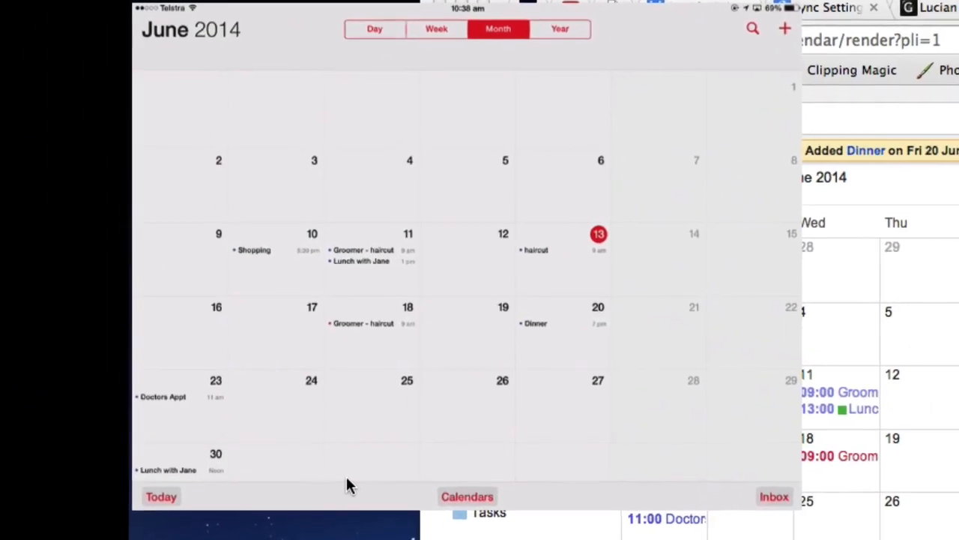
# Open and close the iPad Calendars list to refresh Dinner's 6 pm time.
pyautogui.click(467, 497)
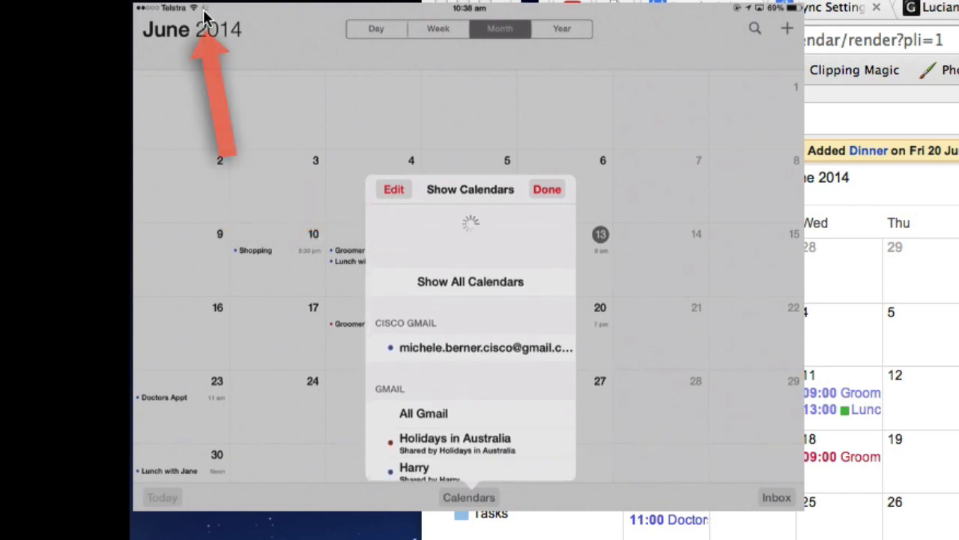
pyautogui.moveTo(457, 283)
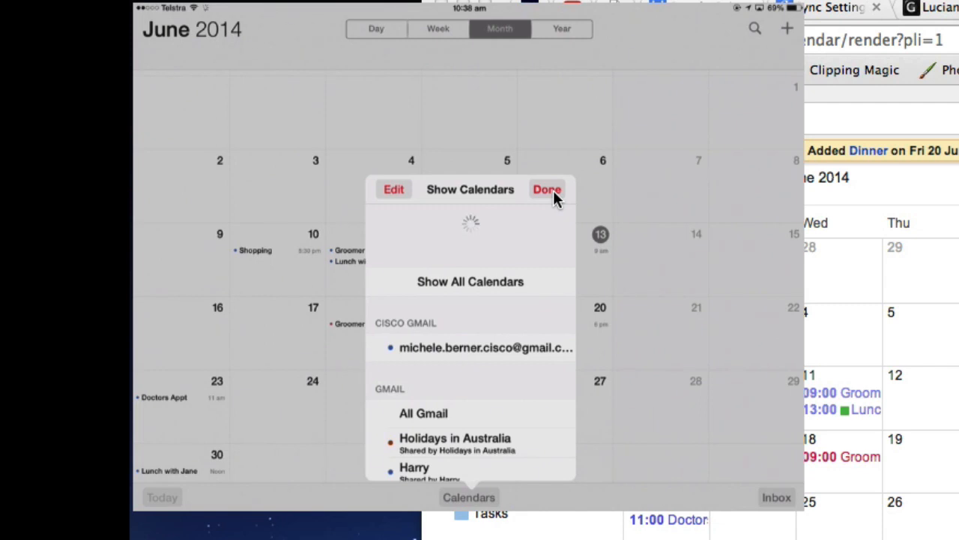
pyautogui.click(547, 189)
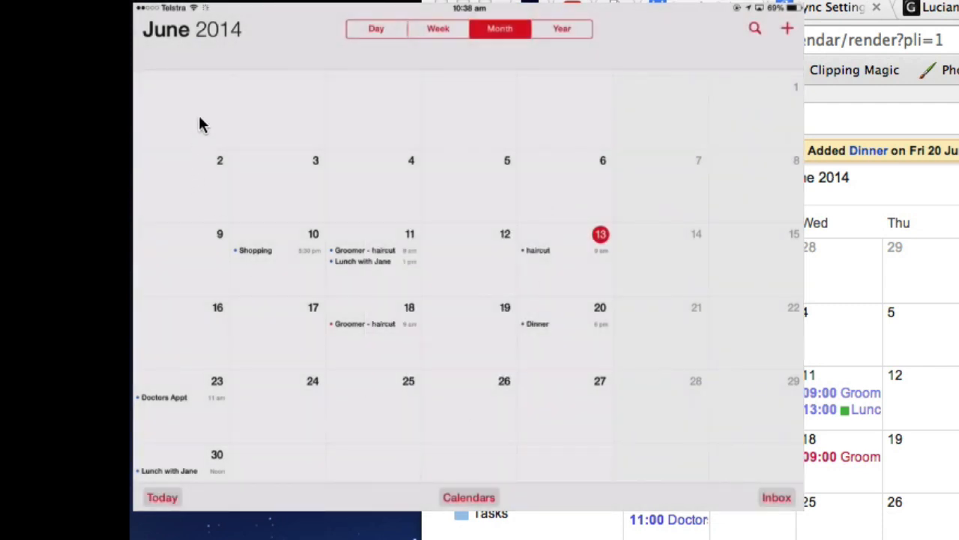
pyautogui.moveTo(209, 17)
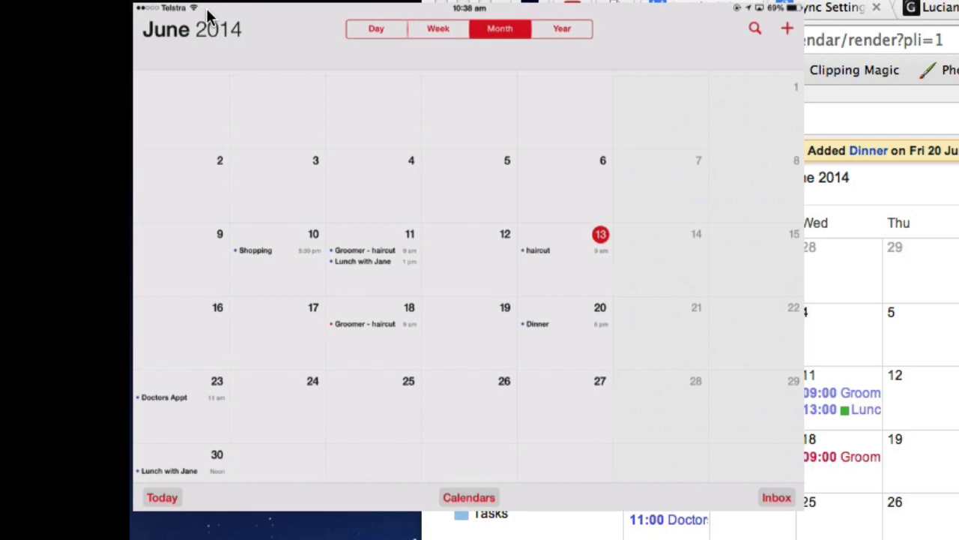
pyautogui.moveTo(540, 297)
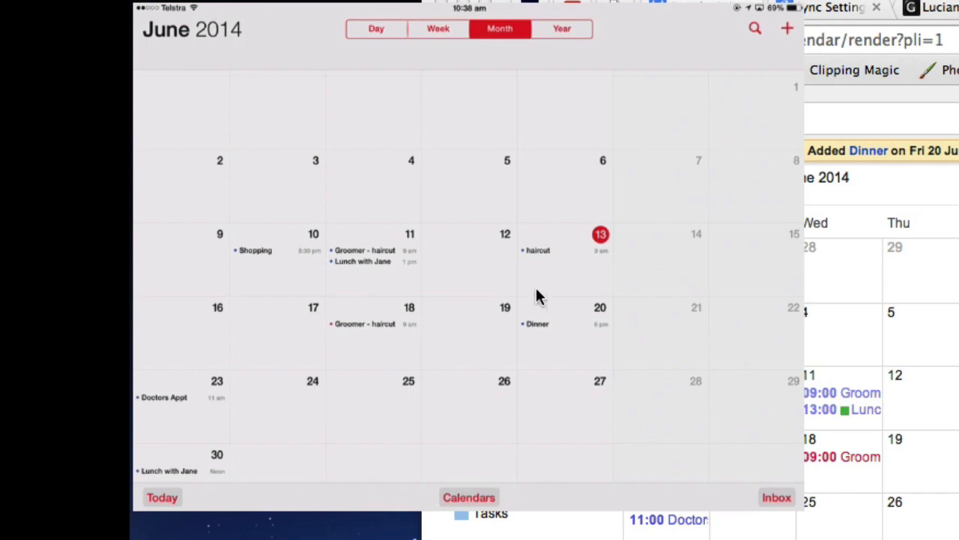
pyautogui.moveTo(524, 341)
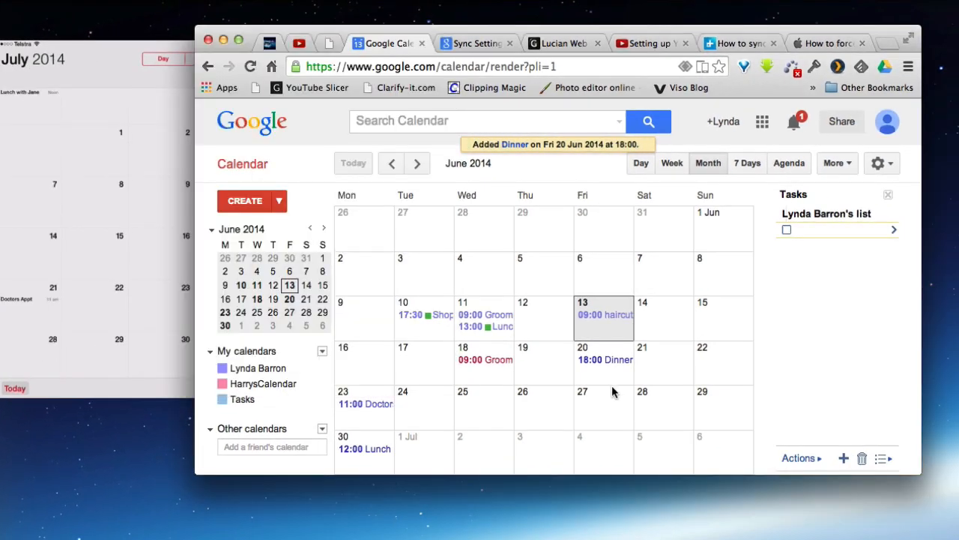
pyautogui.moveTo(532, 410)
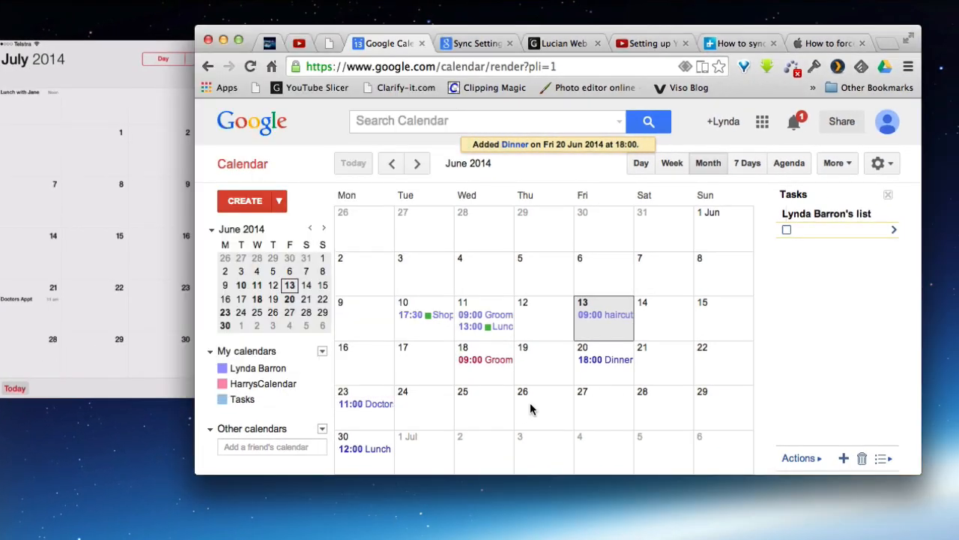
# Add a 'Day care' event on 26 June in HarrysCalendar and save it.
pyautogui.click(543, 408)
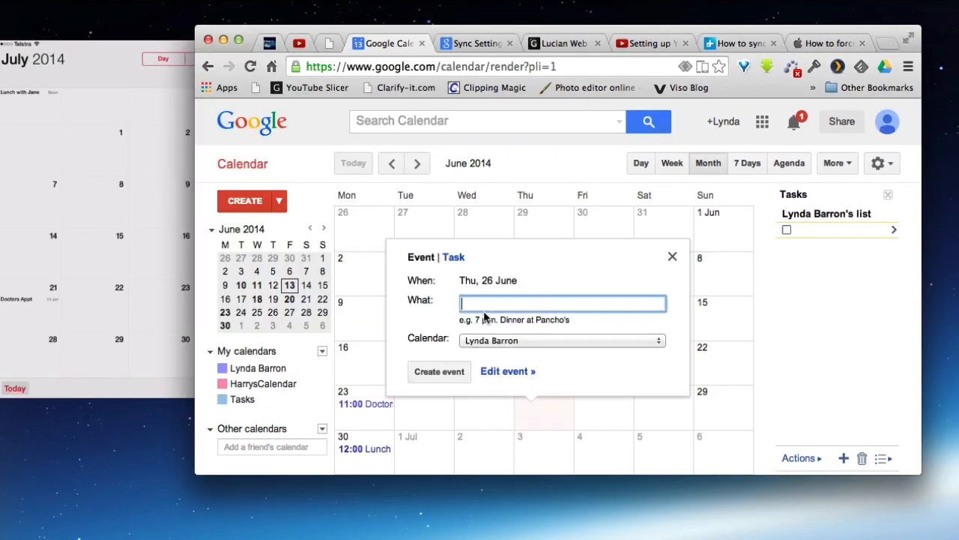
pyautogui.write('D')
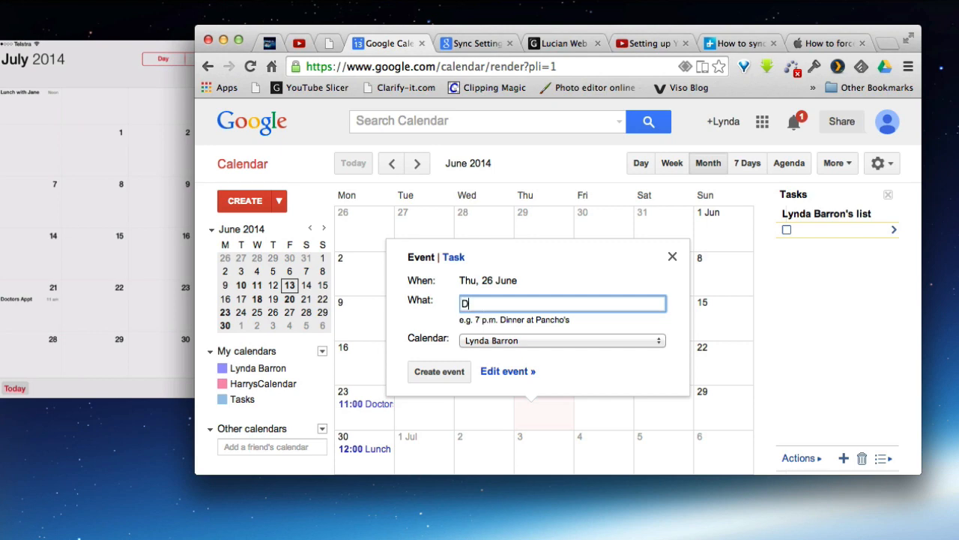
pyautogui.write('ay car')
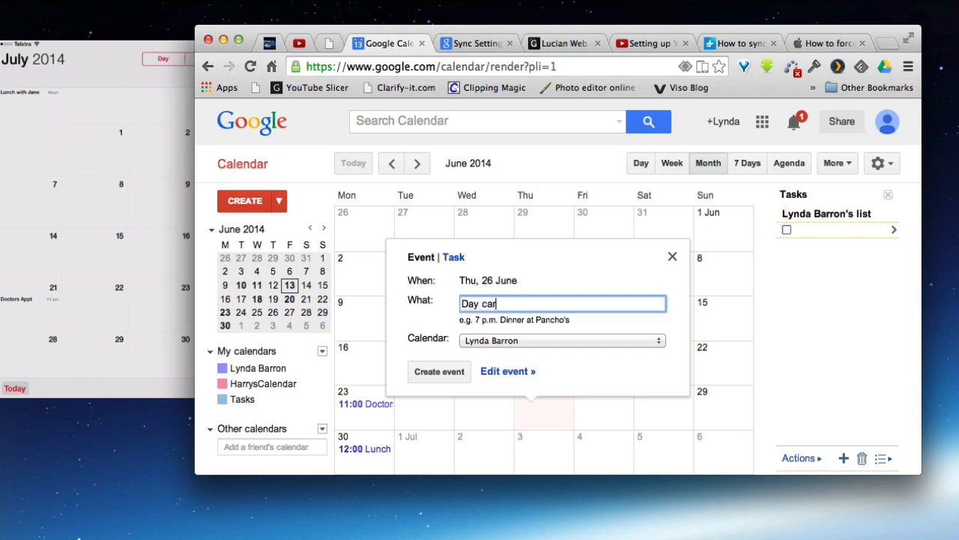
pyautogui.click(560, 340)
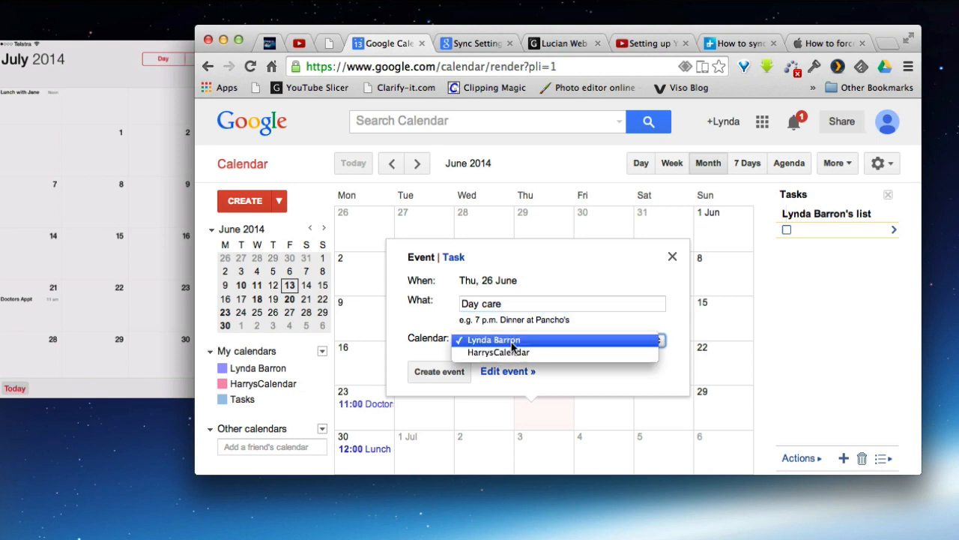
pyautogui.click(499, 352)
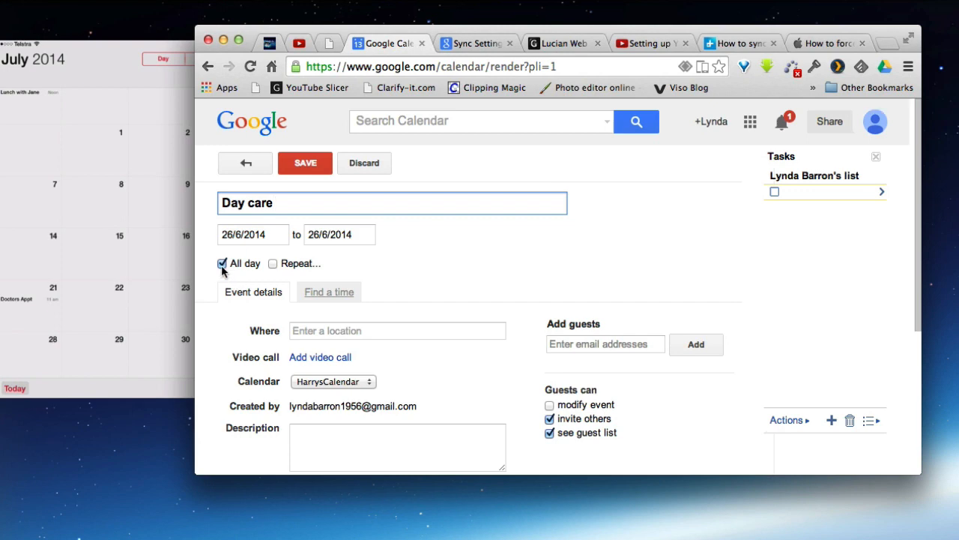
pyautogui.click(305, 162)
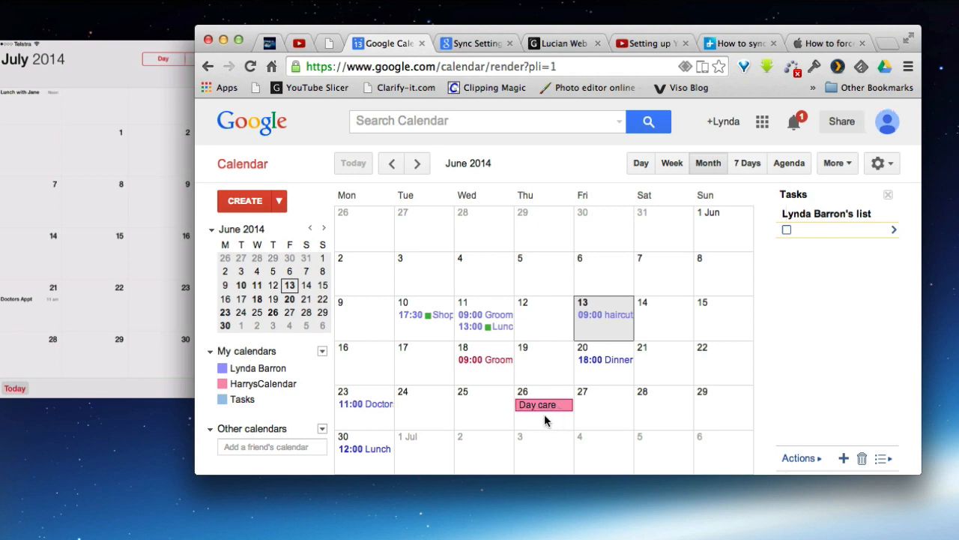
pyautogui.moveTo(532, 416)
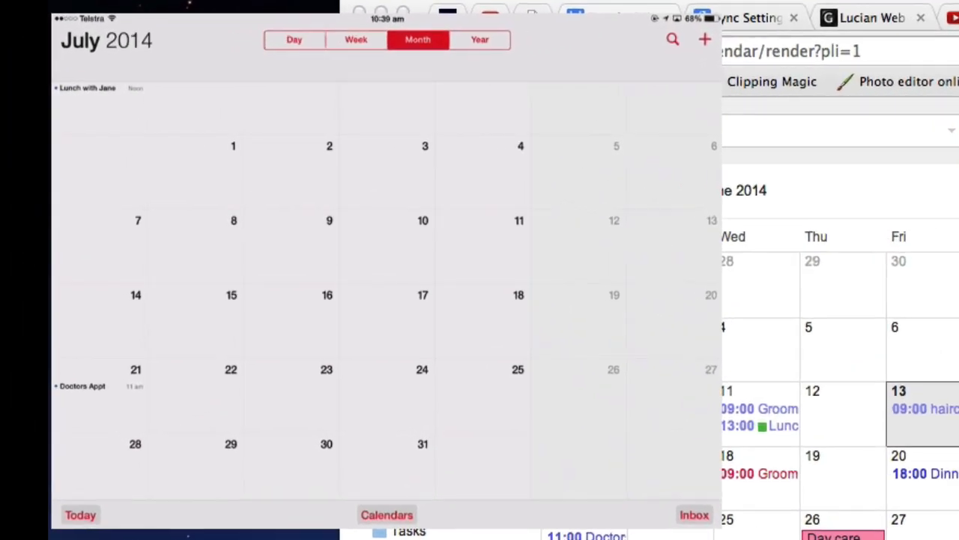
# Open and close the iPad Calendars list so Day care syncs onto 26 June.
pyautogui.click(387, 514)
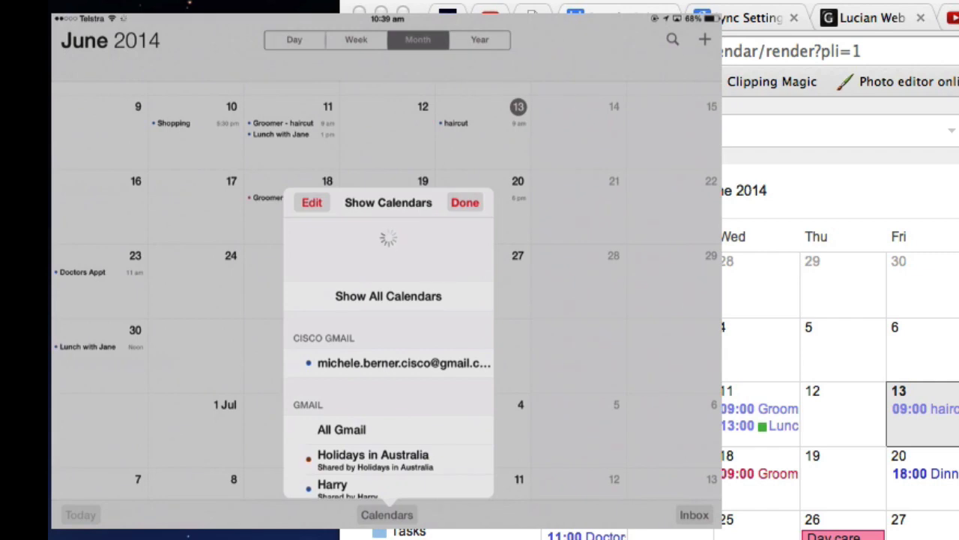
pyautogui.moveTo(127, 67)
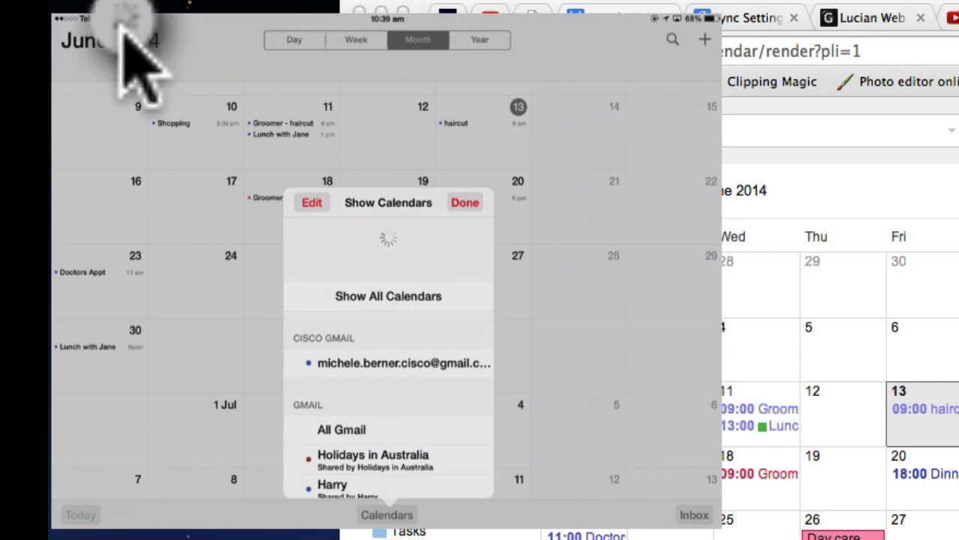
pyautogui.click(465, 203)
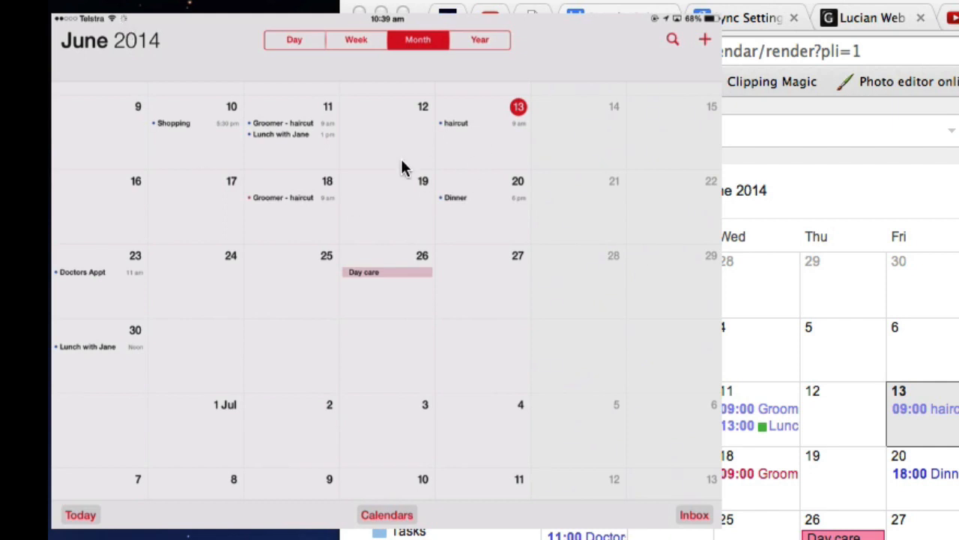
pyautogui.moveTo(408, 421)
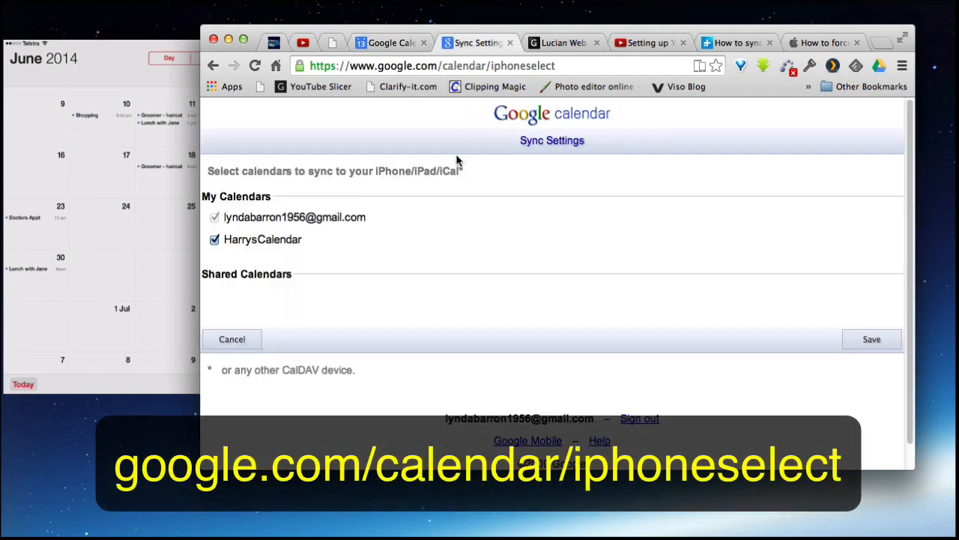
pyautogui.moveTo(388, 85)
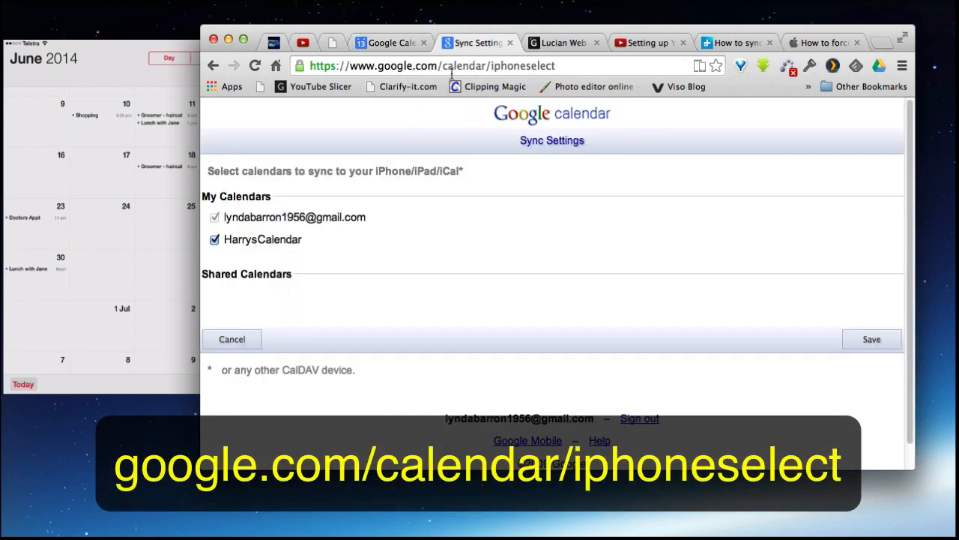
pyautogui.moveTo(488, 87)
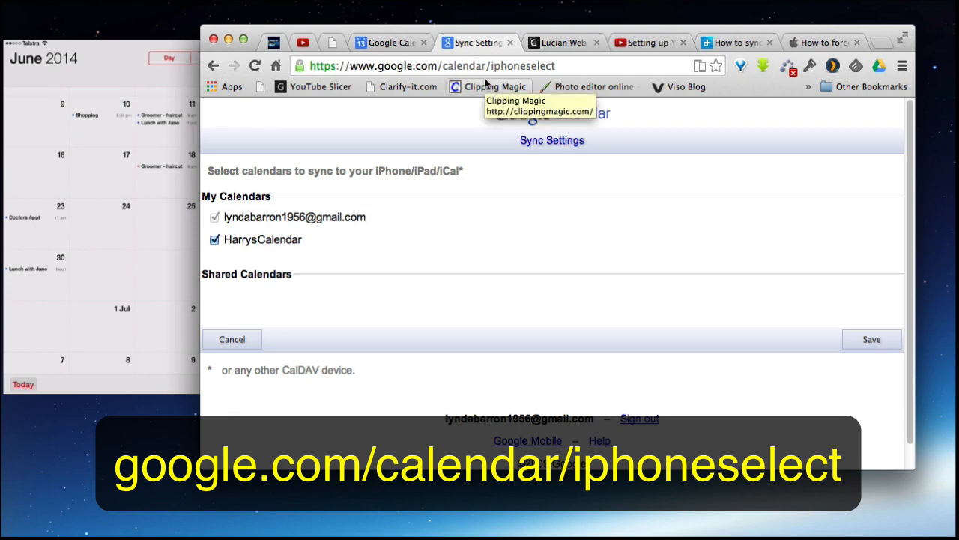
pyautogui.moveTo(243, 235)
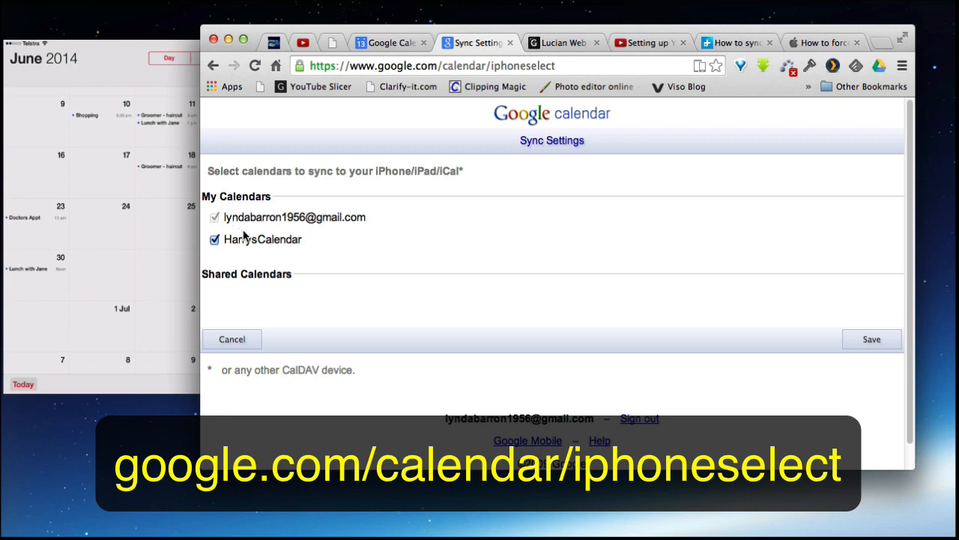
# Untick and re-tick the main calendar, keeping it selected for syncing.
pyautogui.click(215, 216)
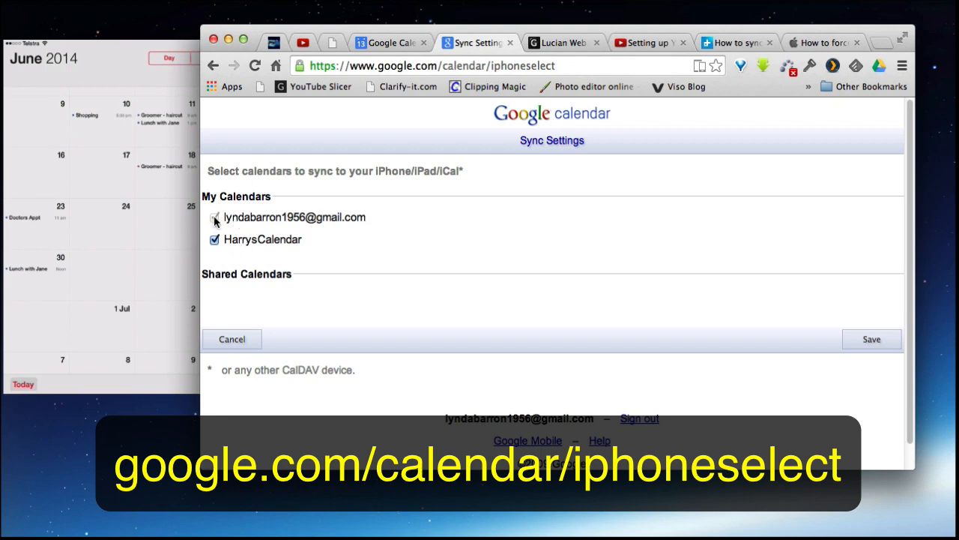
pyautogui.click(214, 217)
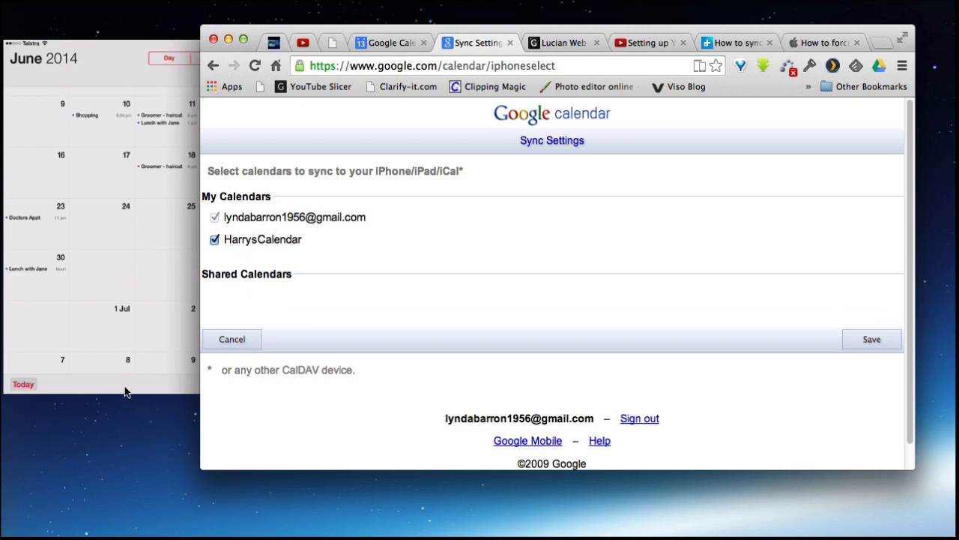
pyautogui.moveTo(147, 260)
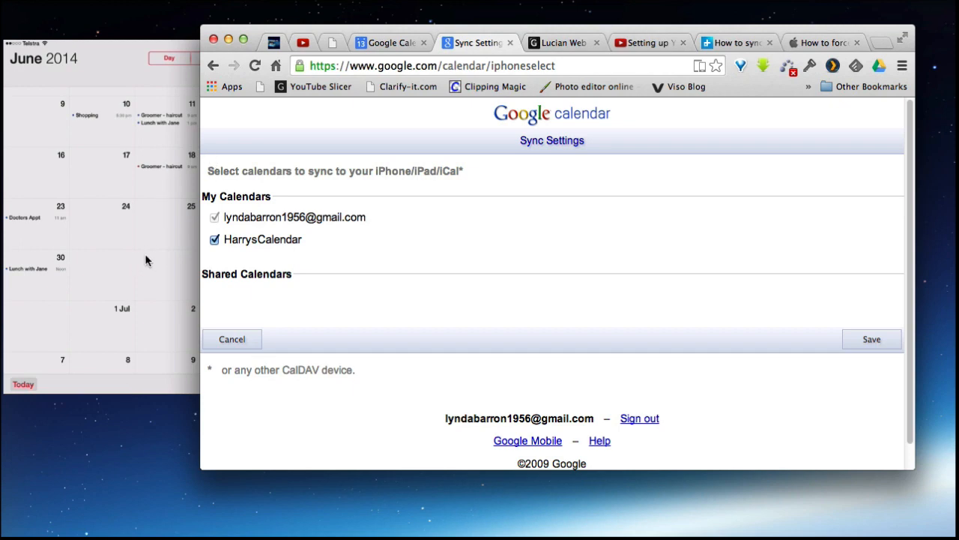